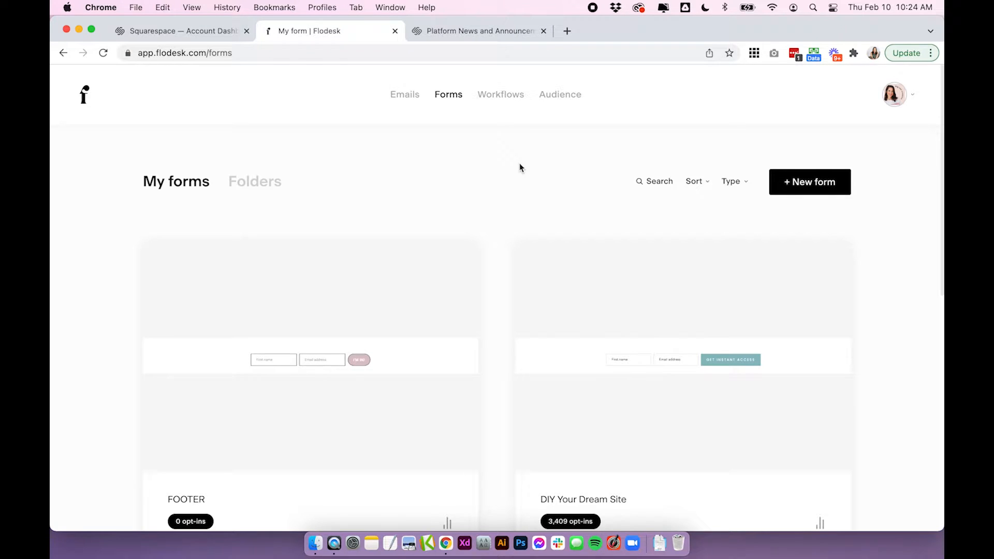
mouse_move(448, 94)
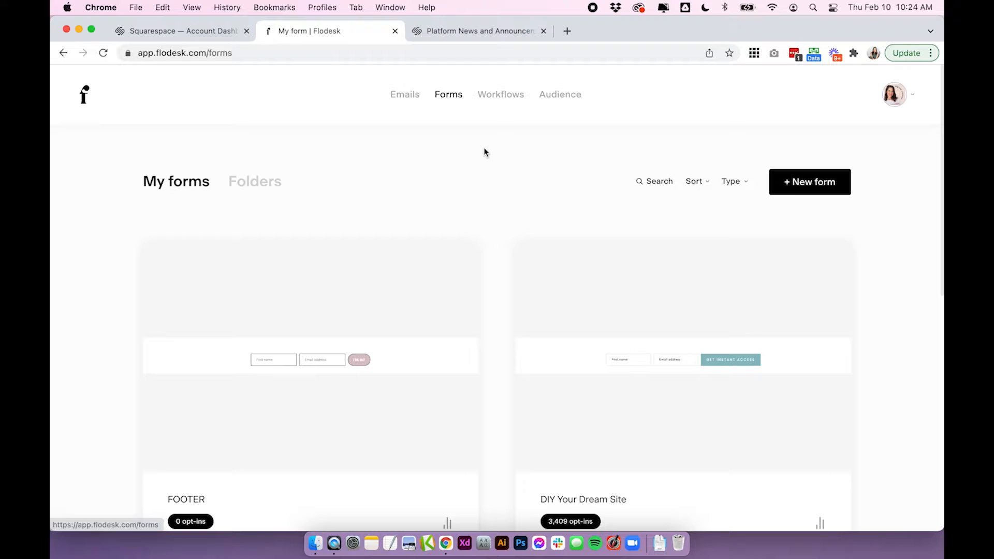
mouse_move(478, 188)
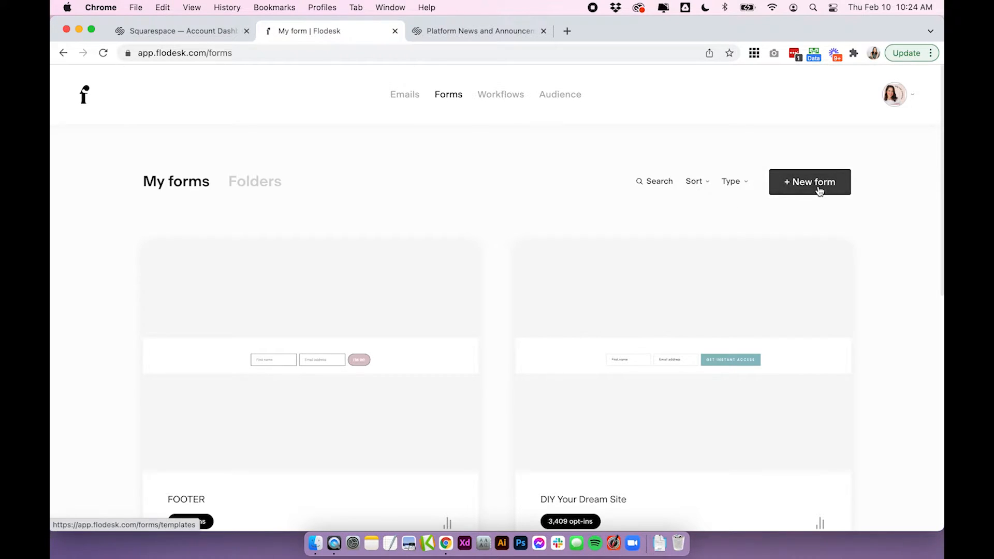
Start a new form, filter to Inline templates and preview 'Inline with image II'
left_click(809, 182)
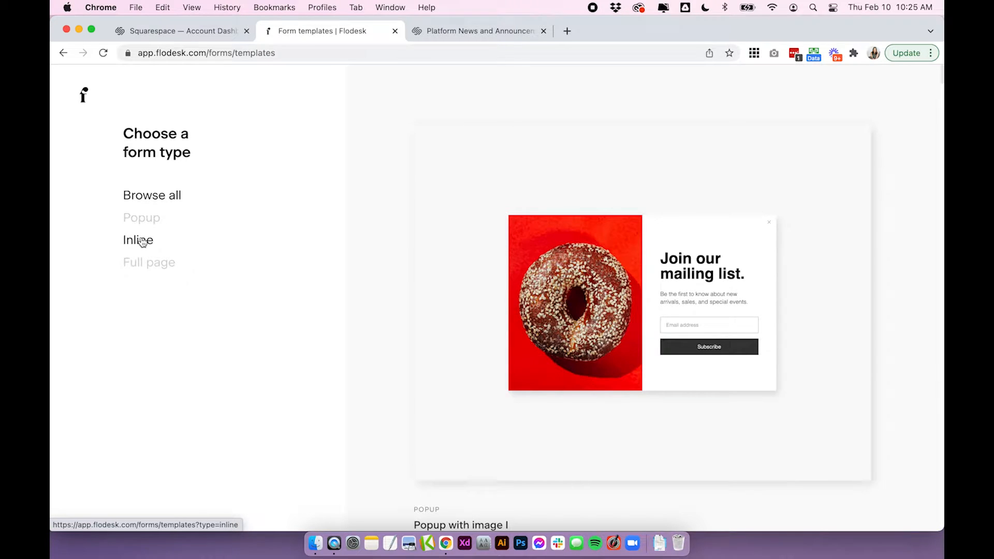
left_click(138, 239)
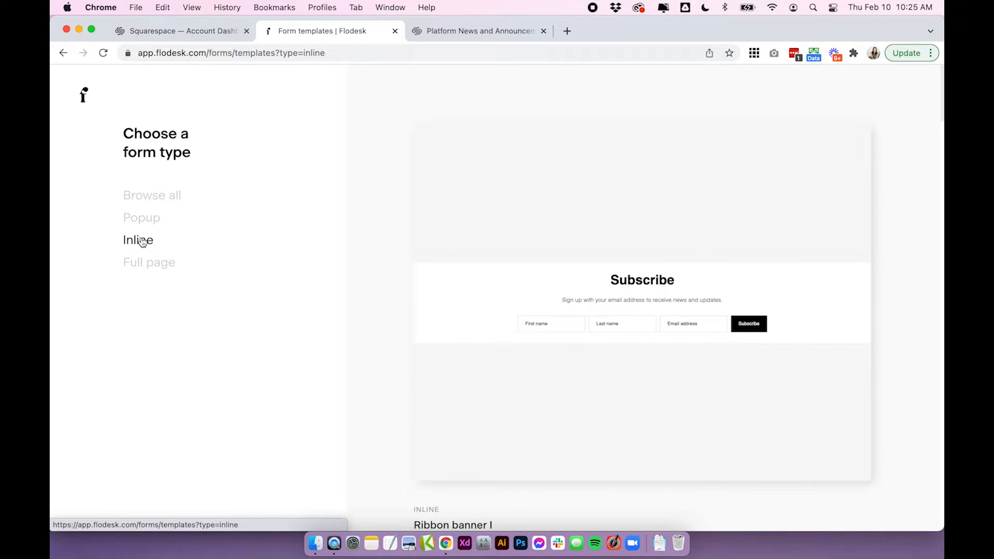
scroll("down", 3)
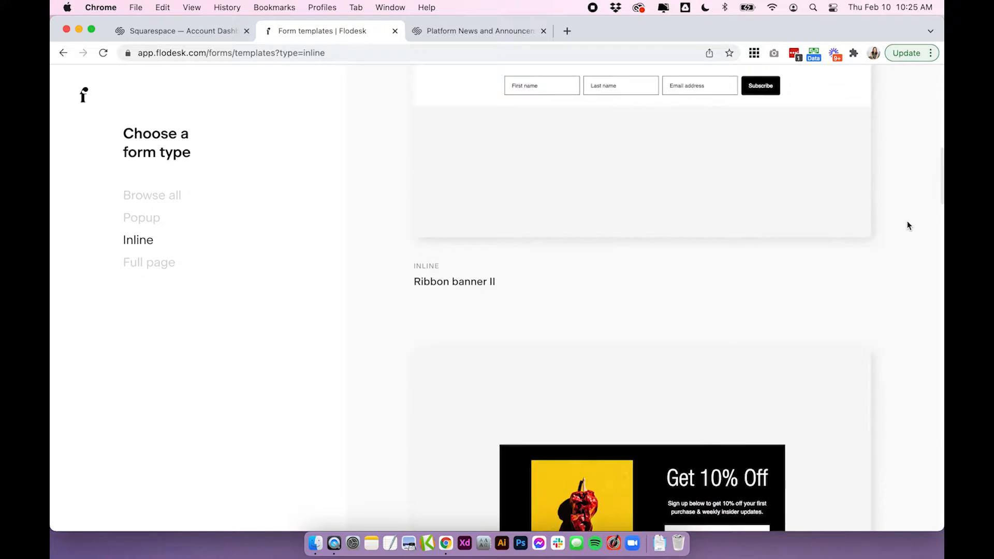
scroll("down", 3)
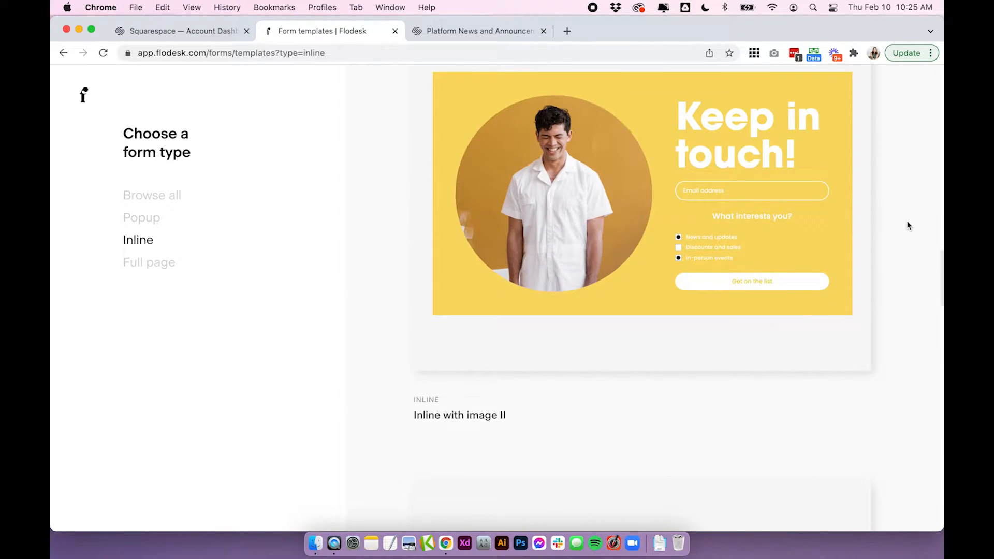
scroll("down", 3)
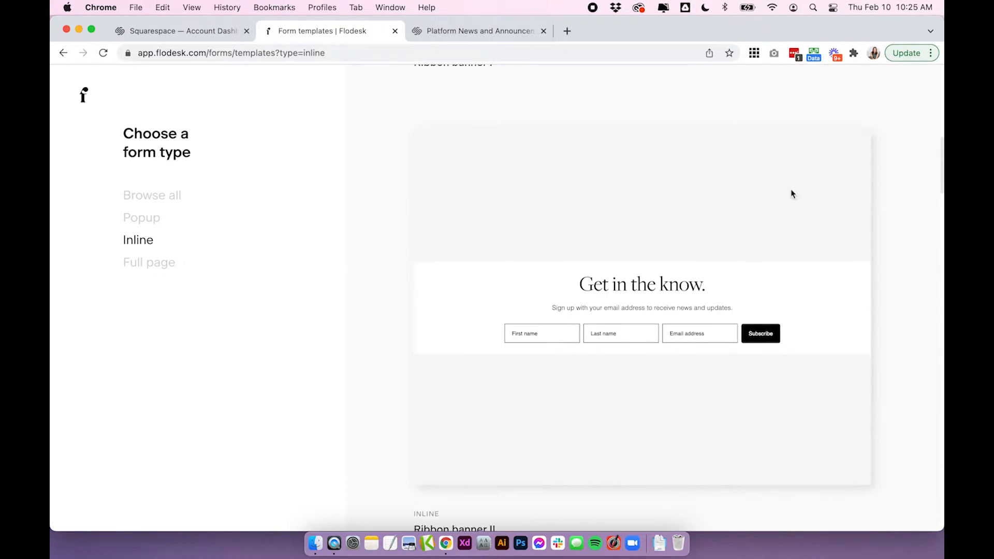
scroll("down", 3)
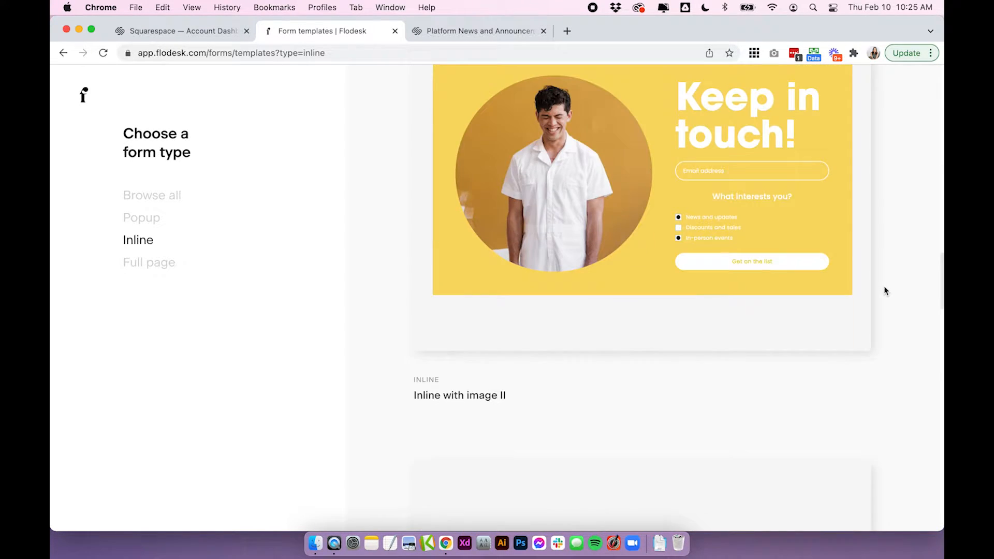
left_click(642, 179)
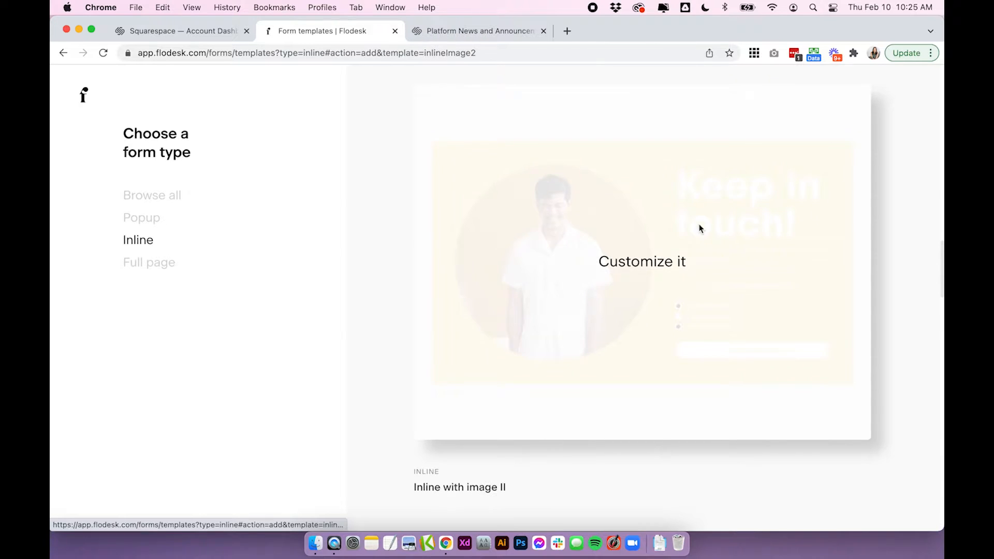
Customize 'Inline with image II' with subscribers added to the Welcome Sequence segment
left_click(642, 261)
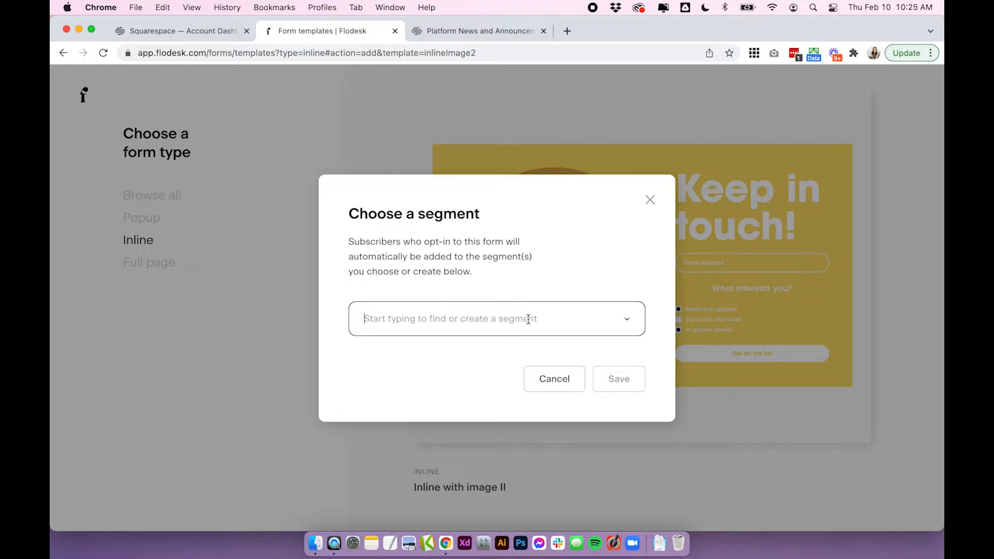
type("welc")
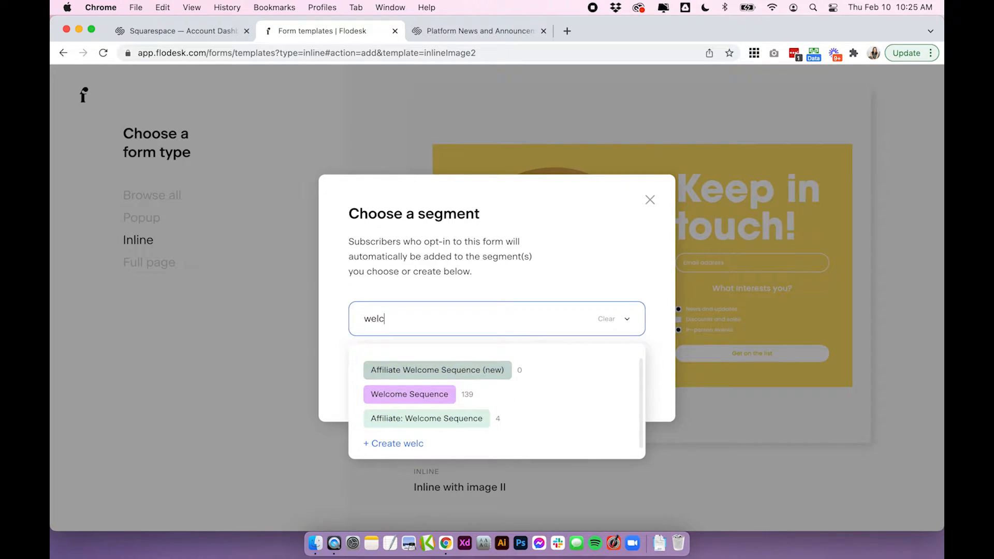
left_click(409, 393)
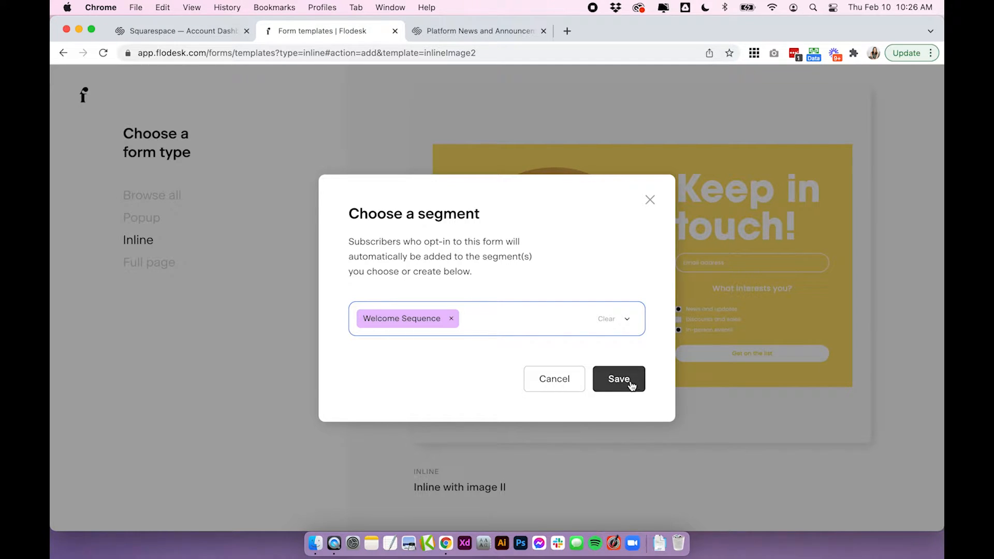
left_click(617, 379)
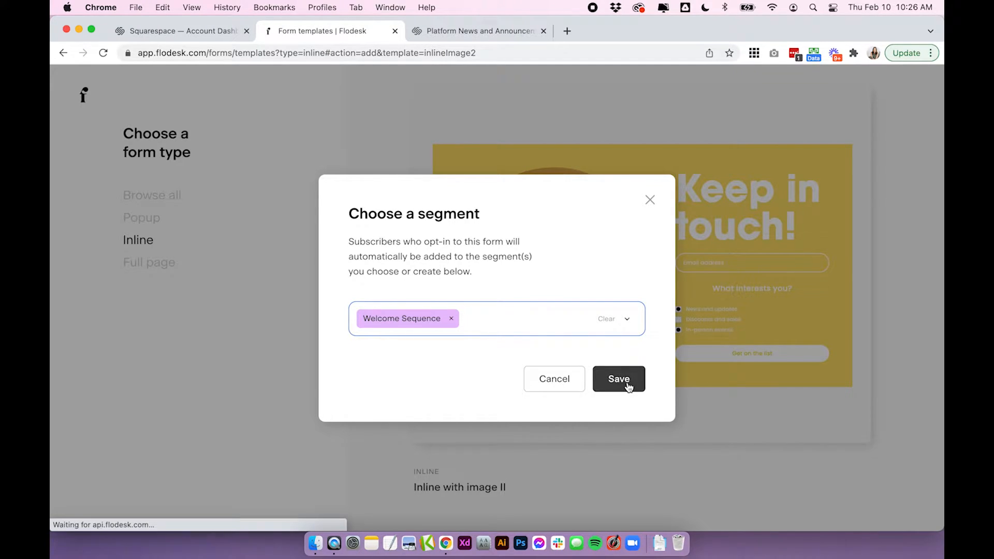
left_click(618, 379)
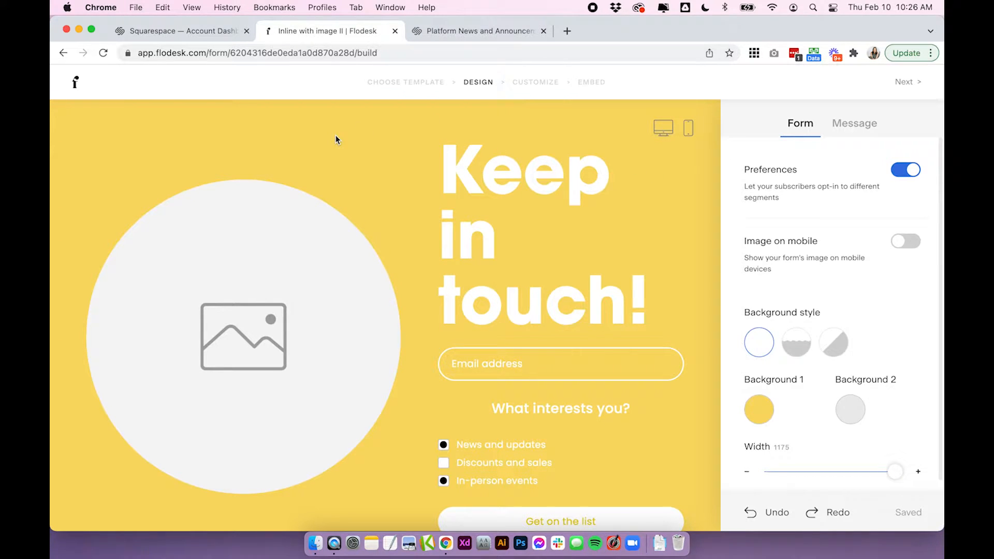
mouse_move(361, 137)
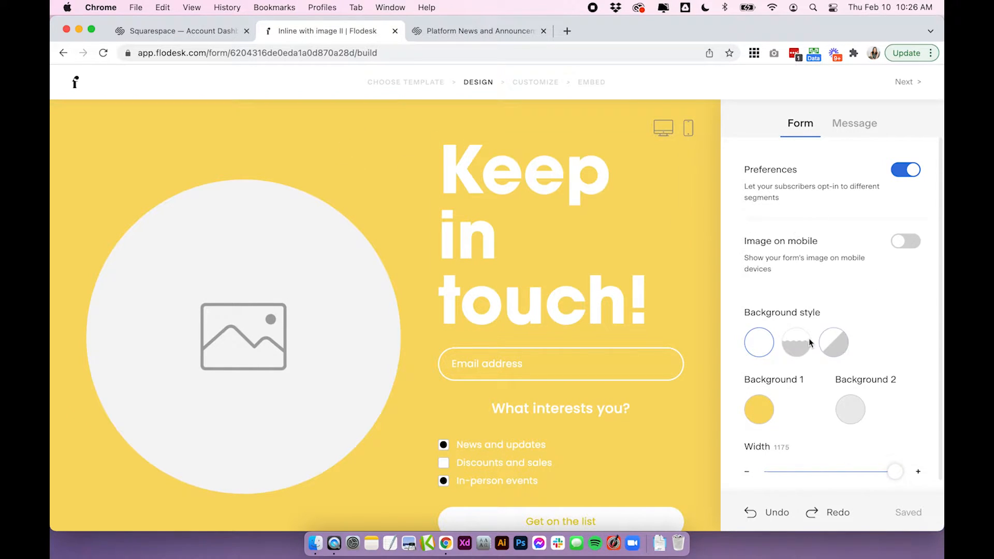
Apply the wavy two-colour background at full width with Image on mobile off, then select the email field
left_click(795, 343)
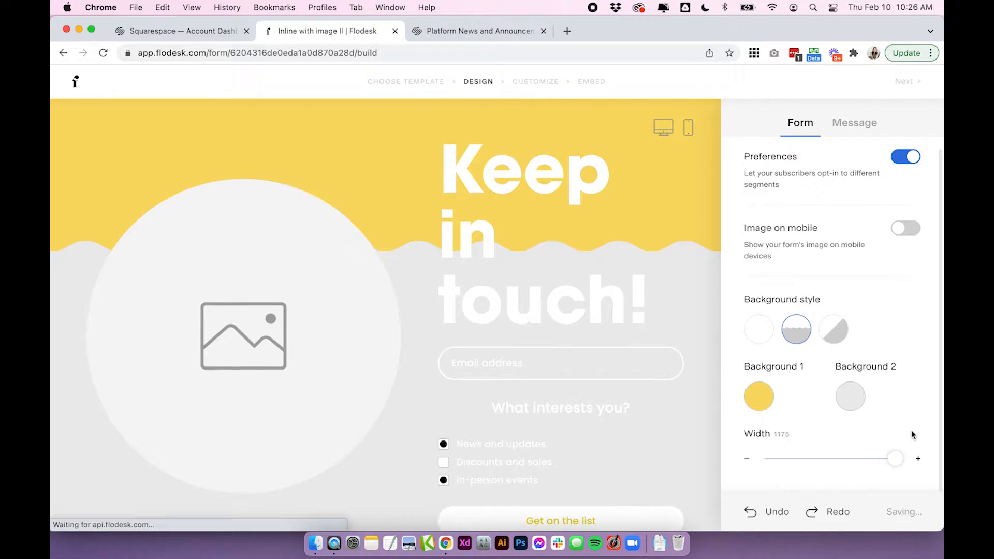
left_click_drag(893, 459, 848, 459)
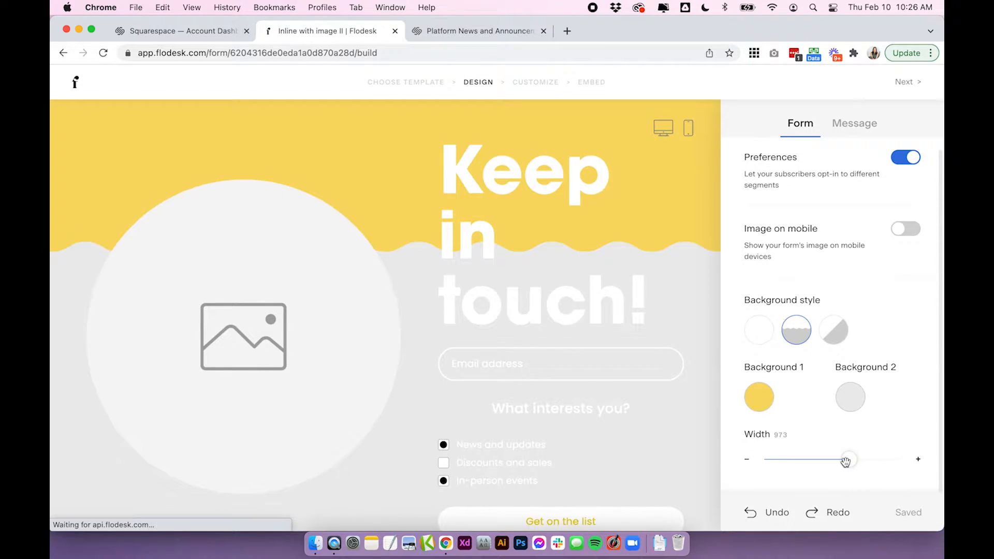
left_click_drag(848, 459, 900, 472)
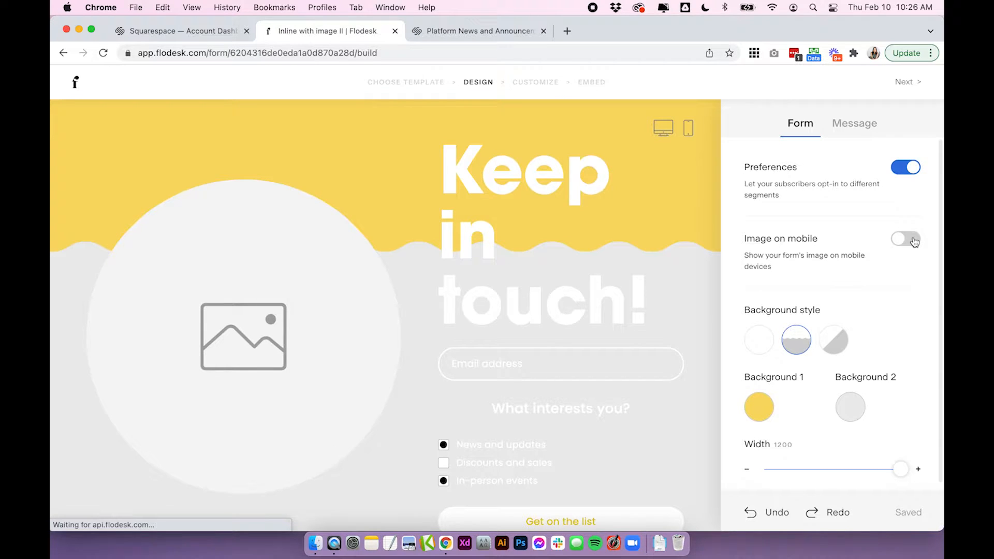
left_click(905, 239)
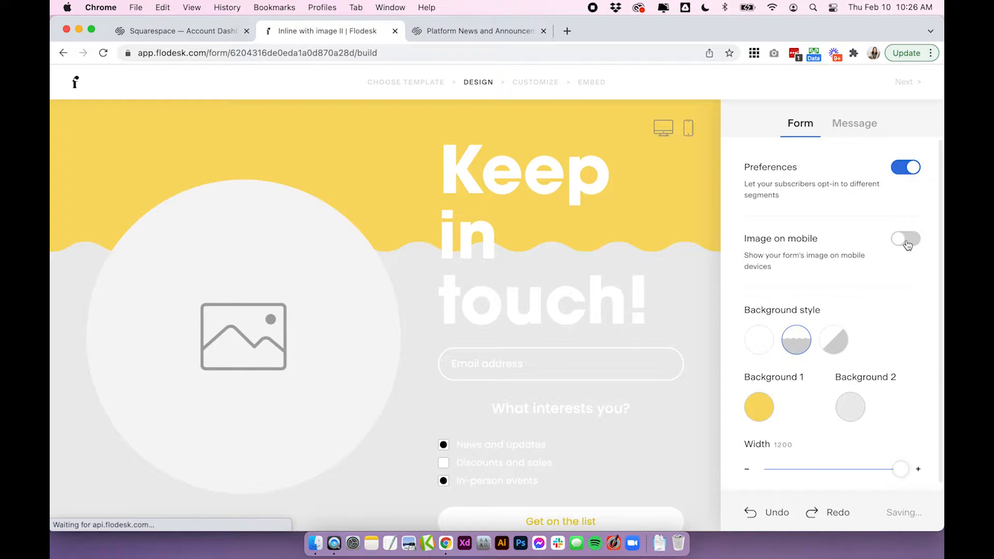
left_click(854, 123)
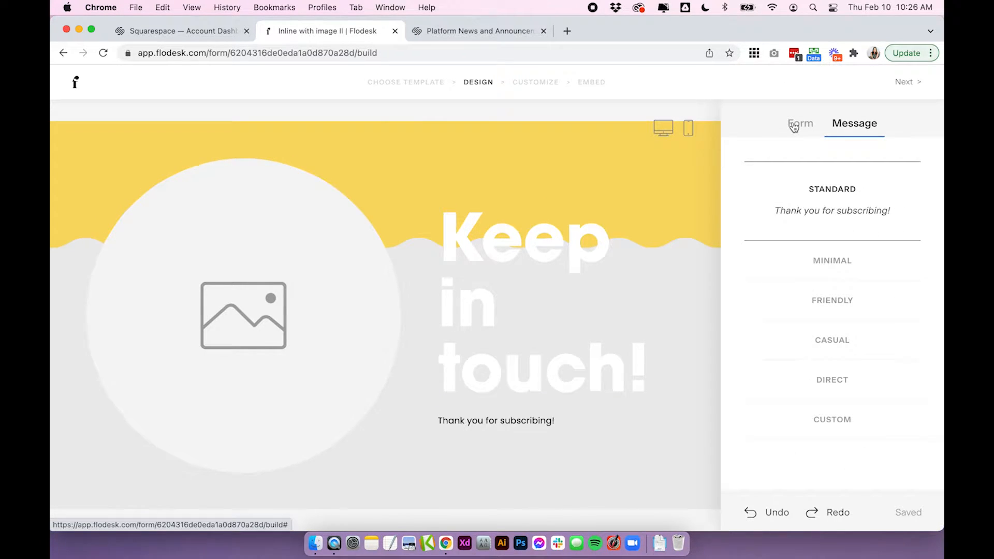
left_click(242, 315)
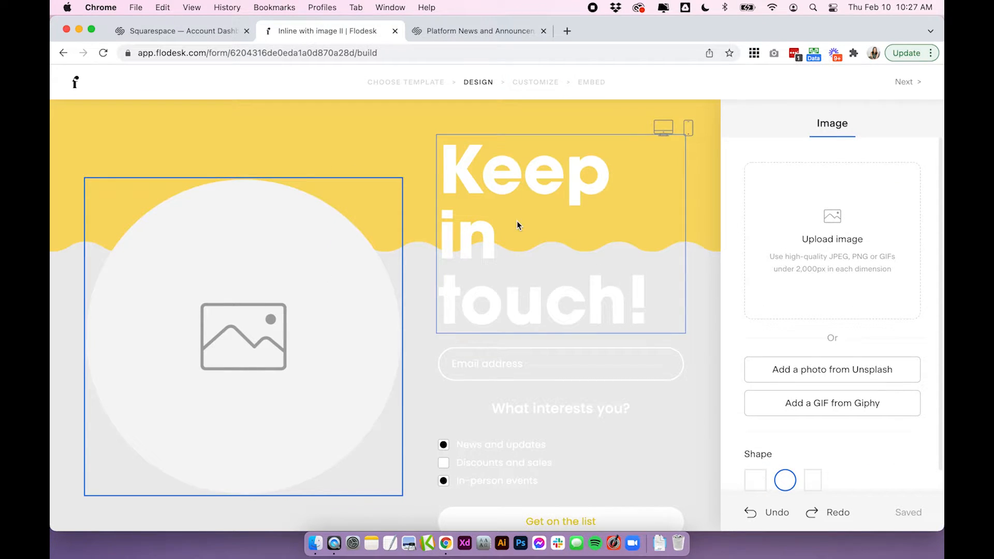
left_click(560, 363)
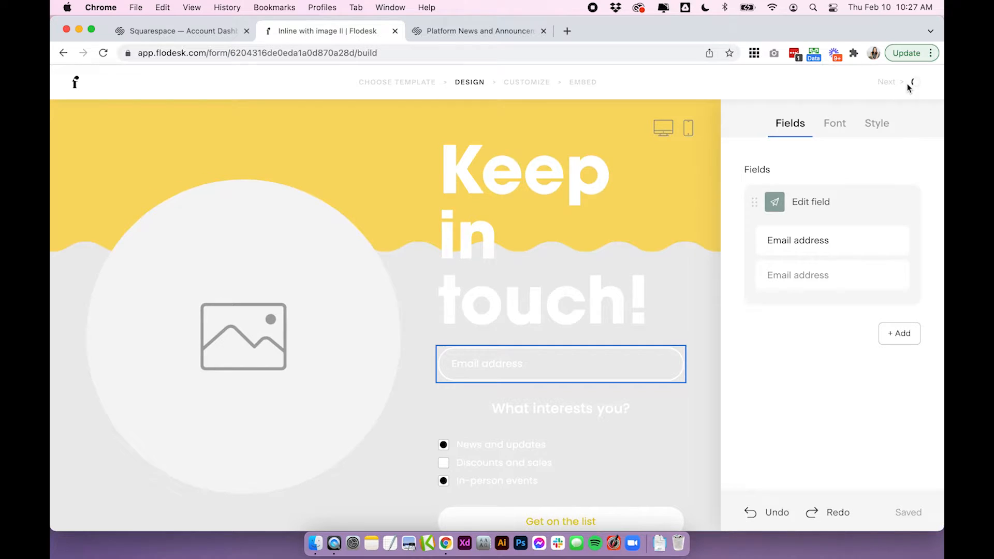
Continue past design keeping opt-in notifications and the success message, reaching Publish your form
left_click(887, 82)
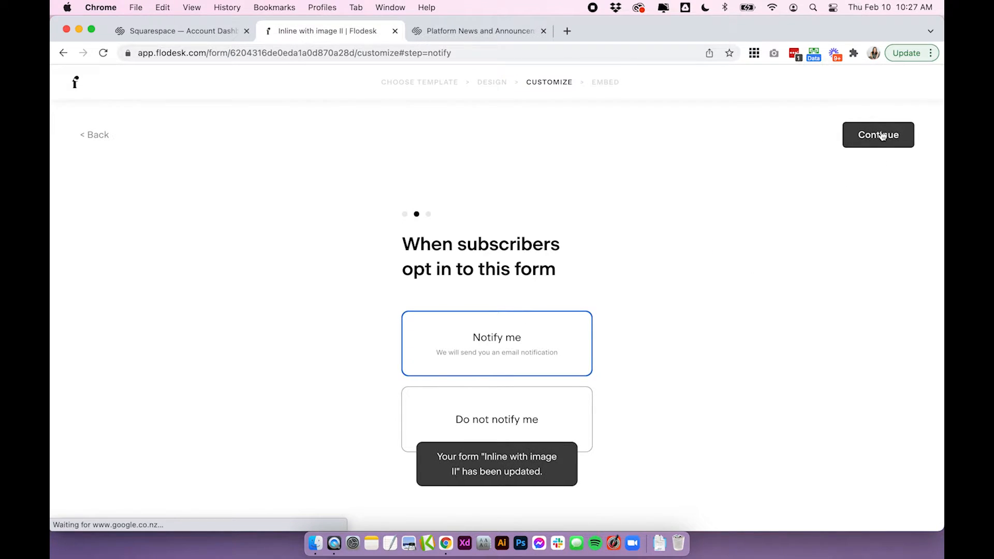
left_click(878, 135)
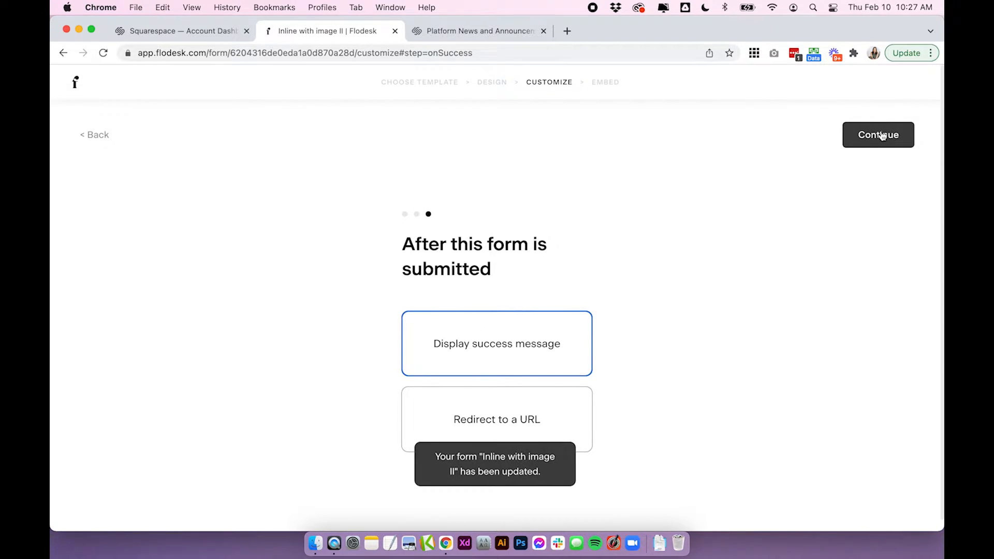
left_click(877, 134)
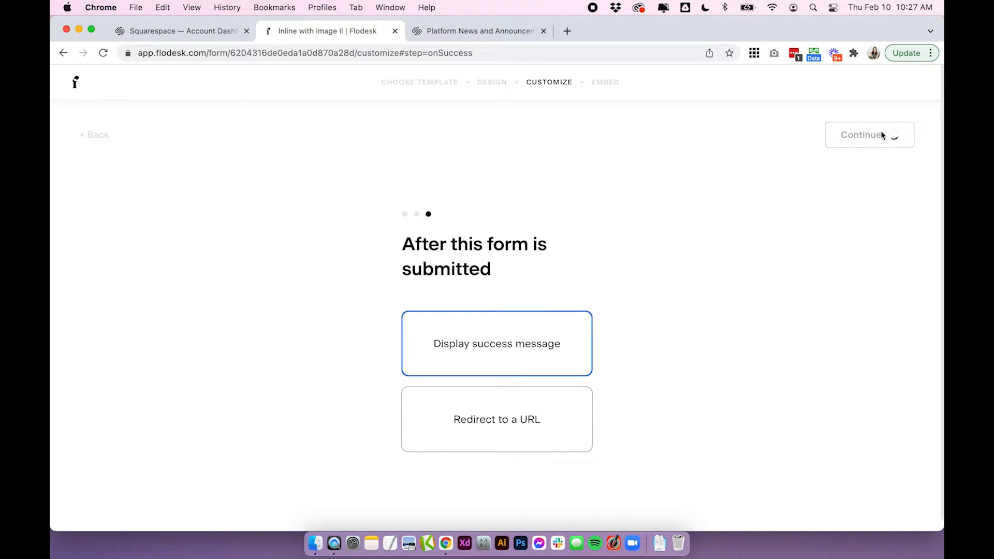
left_click(863, 135)
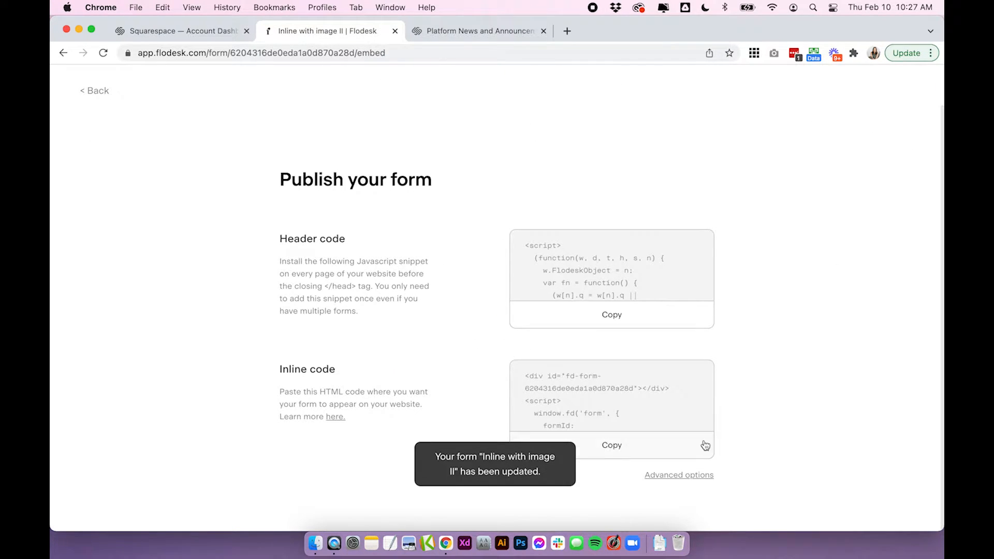
mouse_move(848, 270)
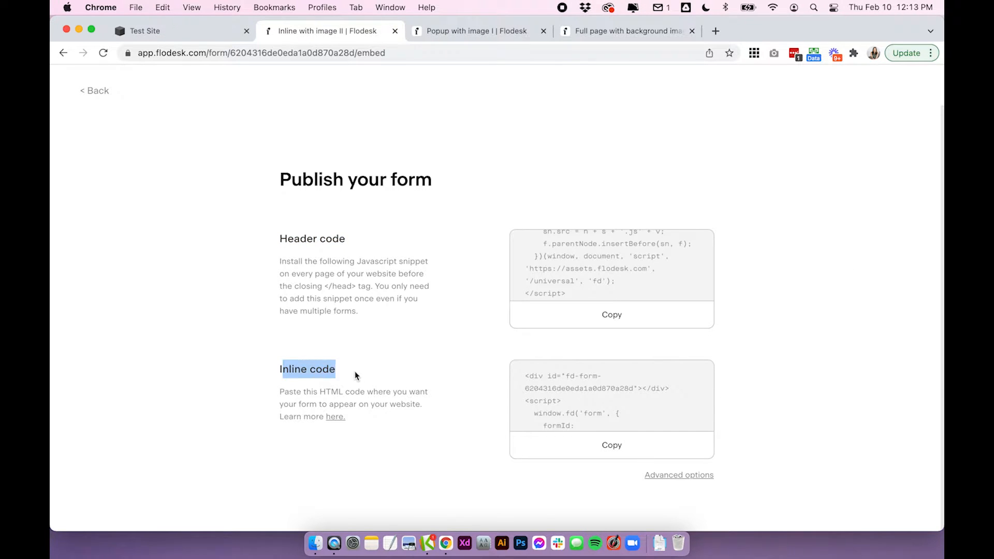
In the Squarespace test site go to Settings > Advanced > Code Injection
left_click(145, 30)
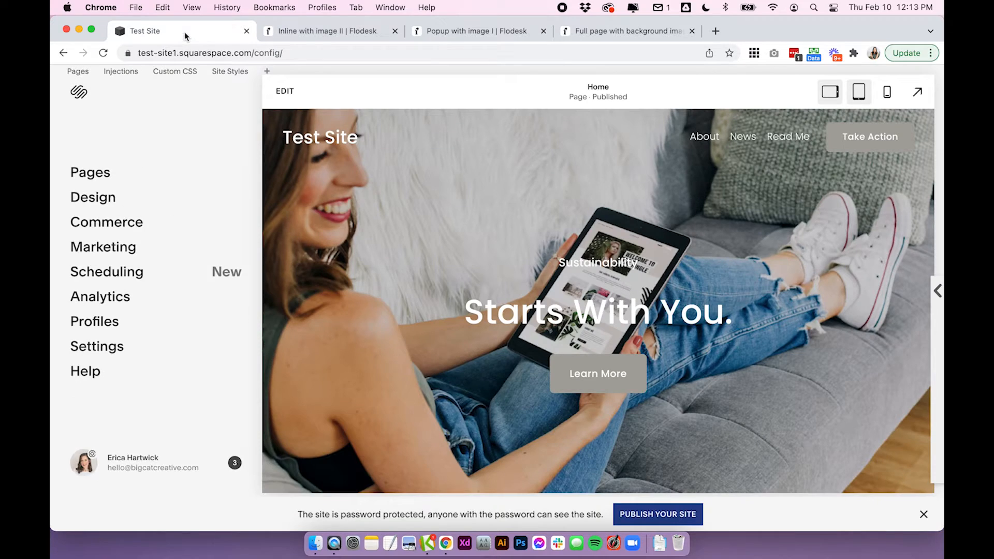
left_click(97, 346)
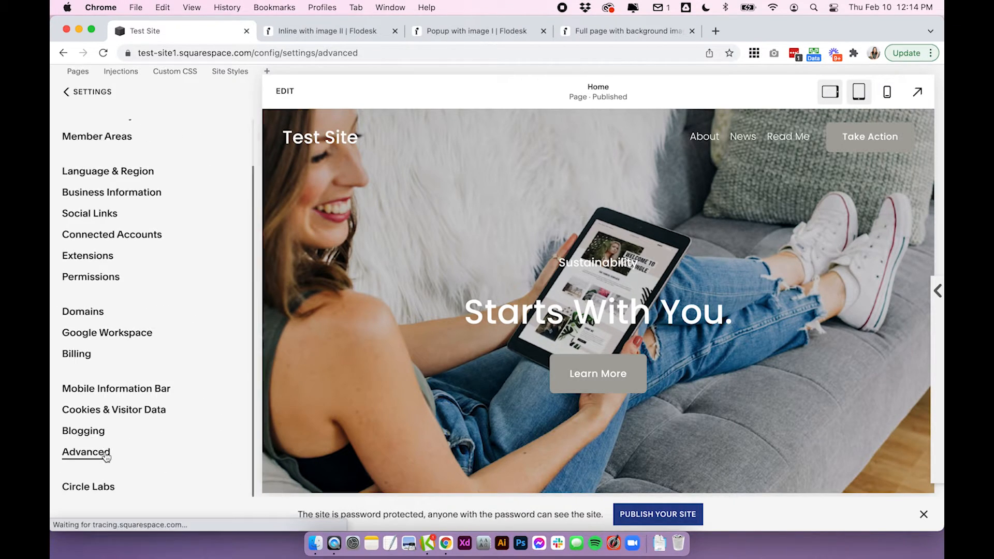
left_click(86, 453)
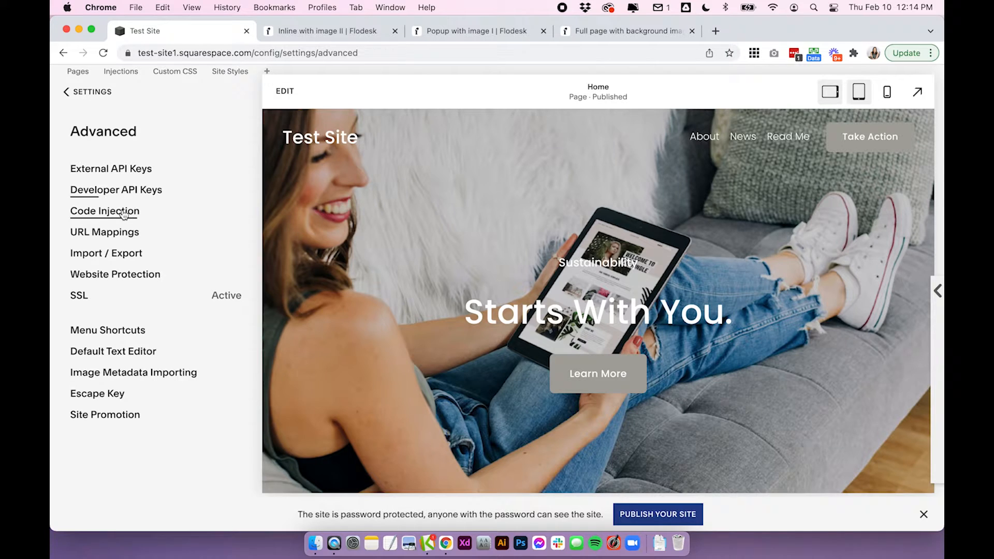
left_click(105, 212)
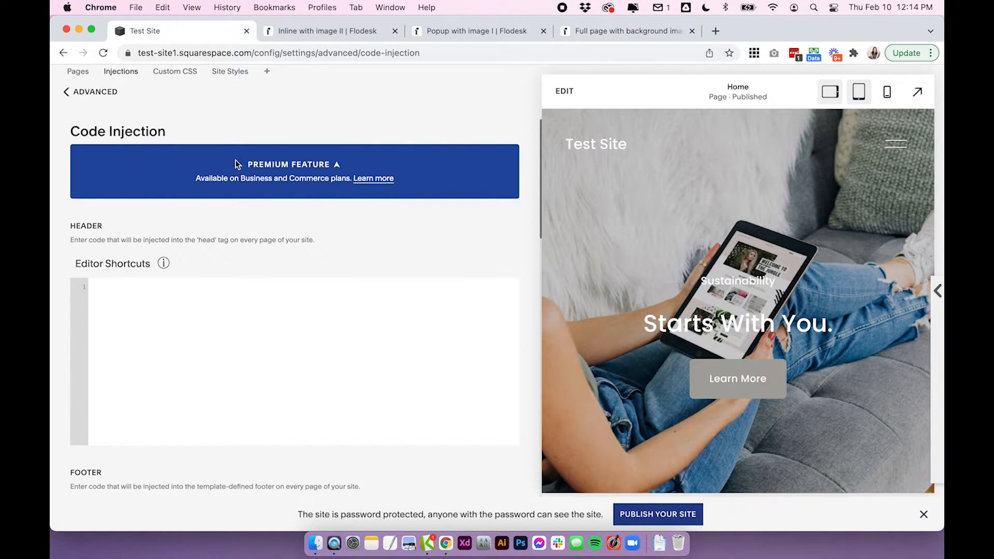
left_click_drag(238, 163, 394, 178)
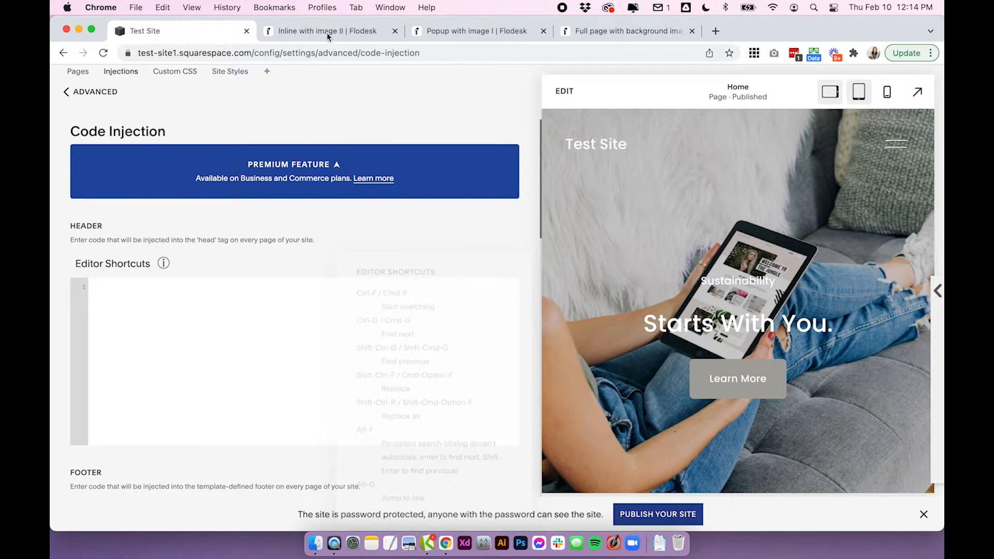
Paste Flodesk's header code into the Code Injection Header box and return to Advanced settings
left_click(323, 30)
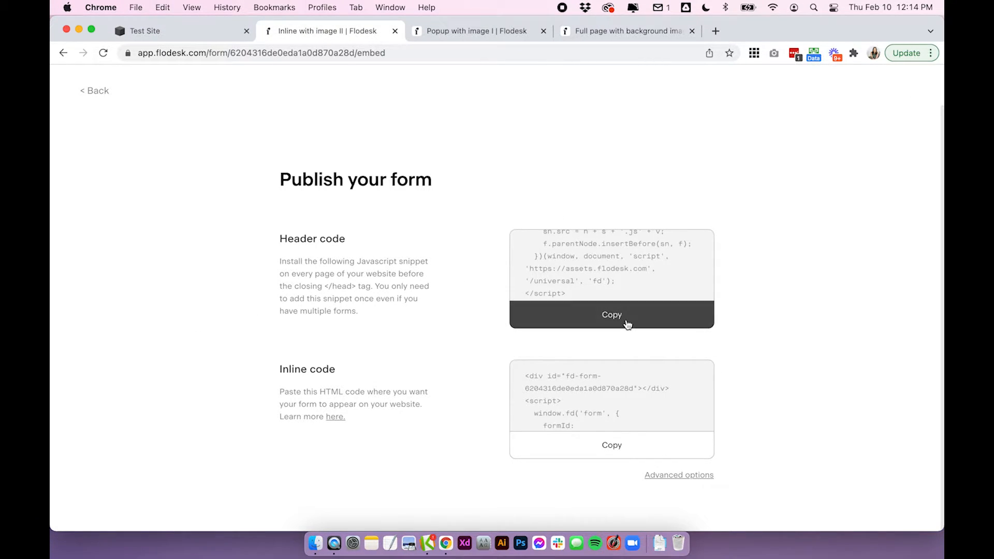
left_click(611, 314)
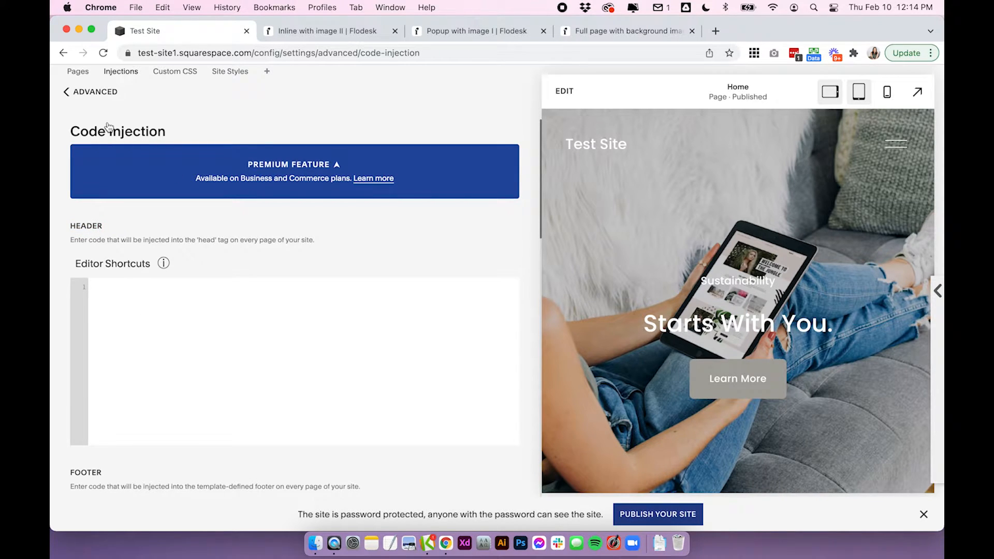
left_click(294, 361)
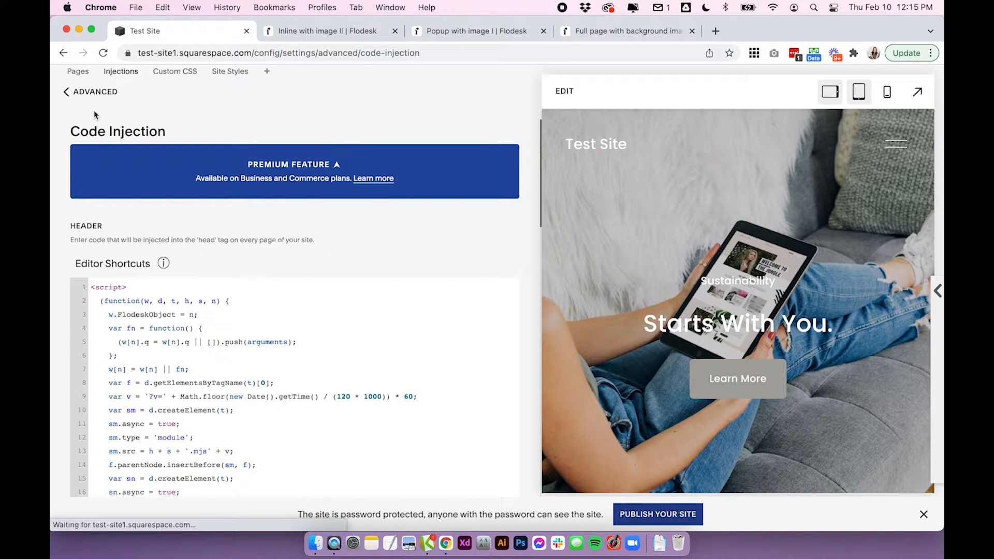
left_click(66, 91)
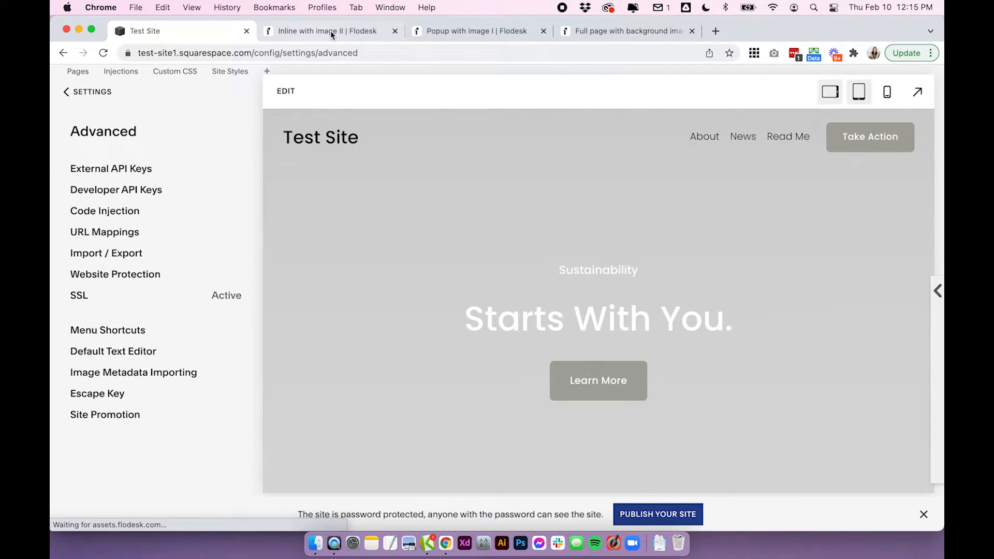
Copy the form's inline code from Flodesk and return to the Squarespace editor
left_click(326, 30)
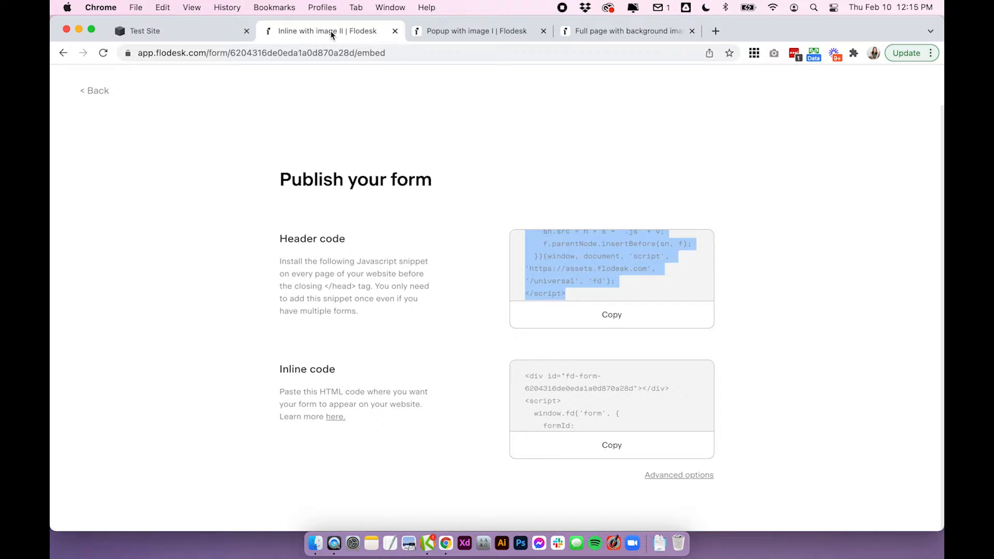
left_click(611, 444)
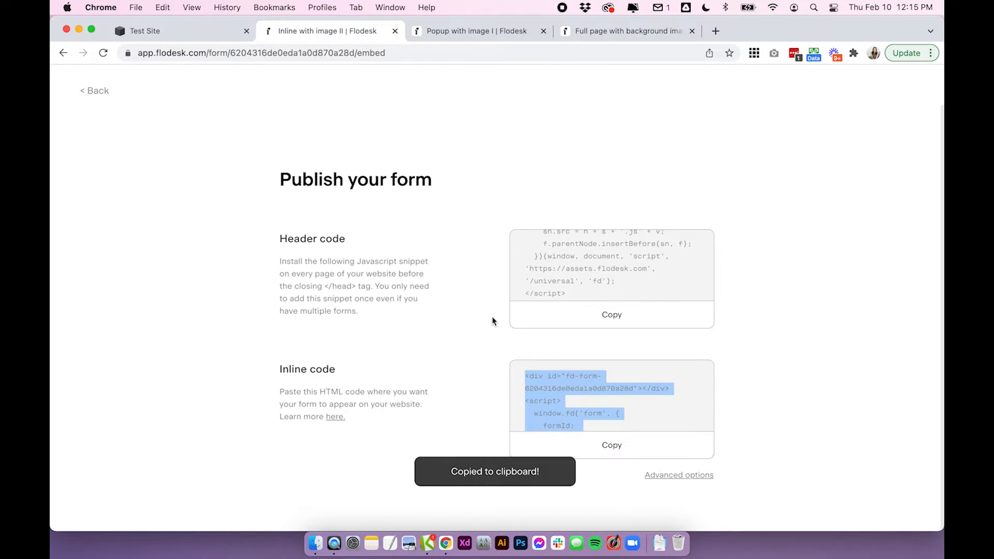
left_click(145, 30)
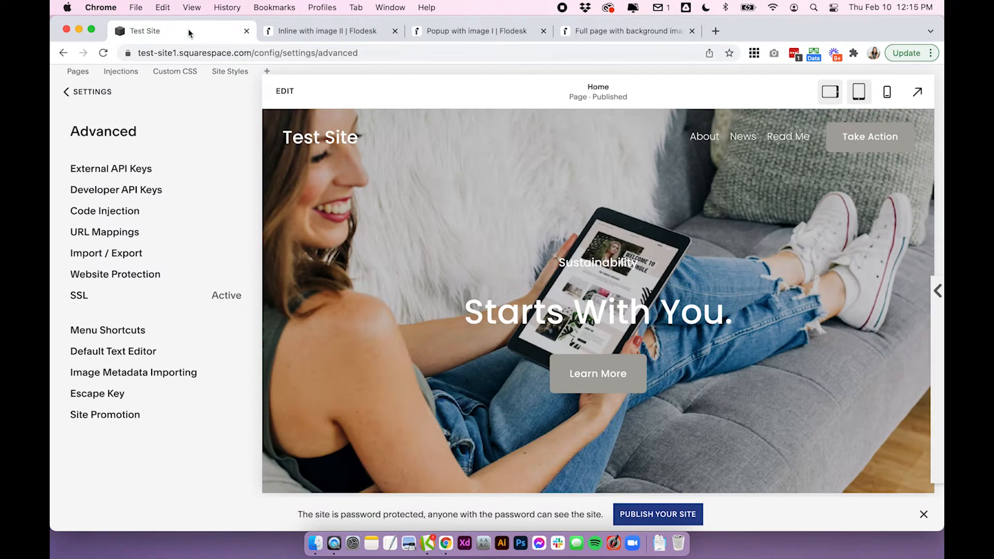
mouse_move(530, 434)
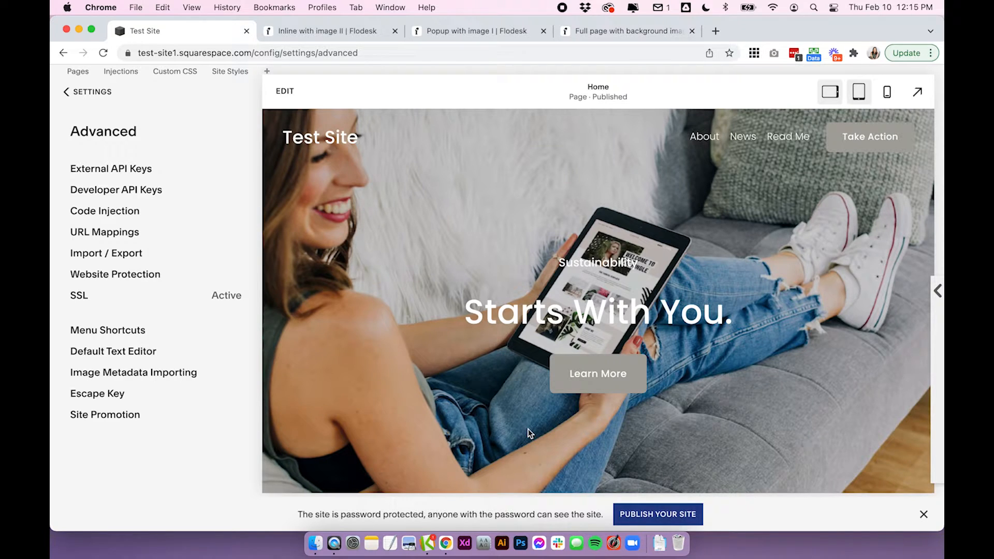
mouse_move(547, 424)
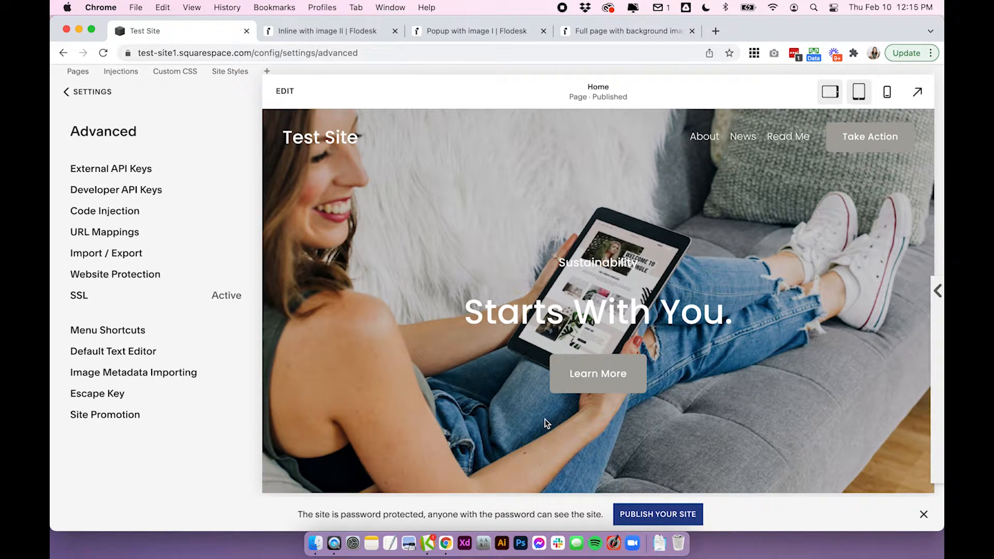
Insert a Code block with the Flodesk inline code into the footer and finish with Done
scroll("down", 3)
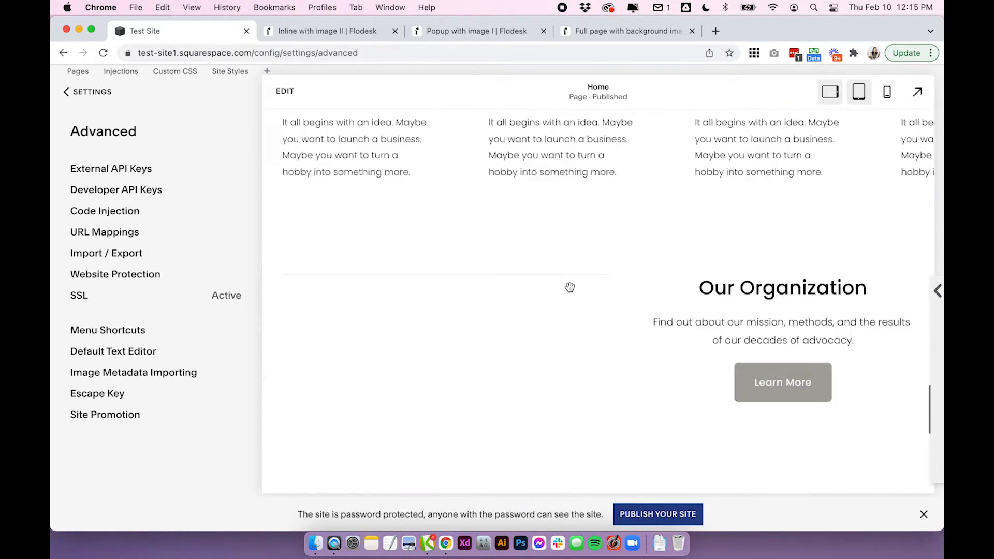
scroll("down", 3)
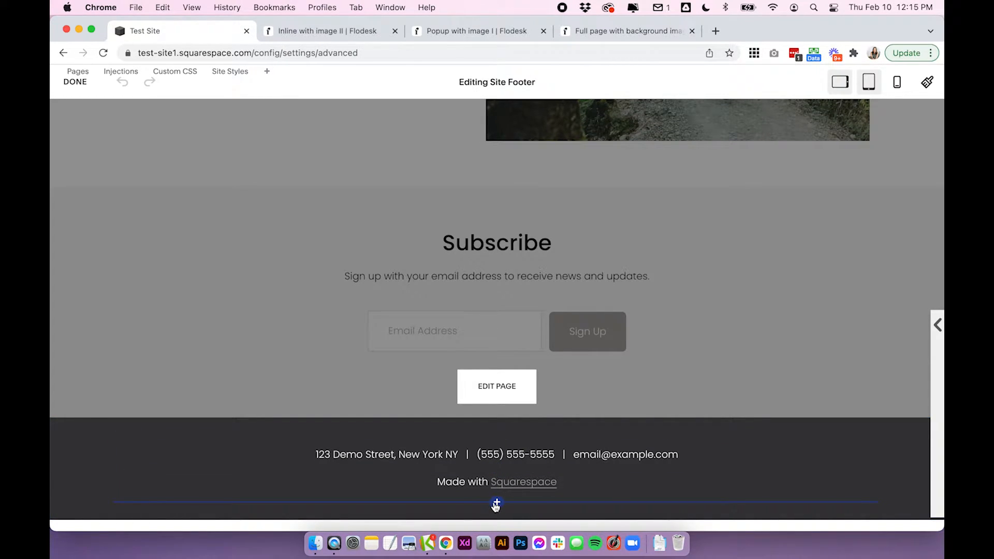
left_click(496, 506)
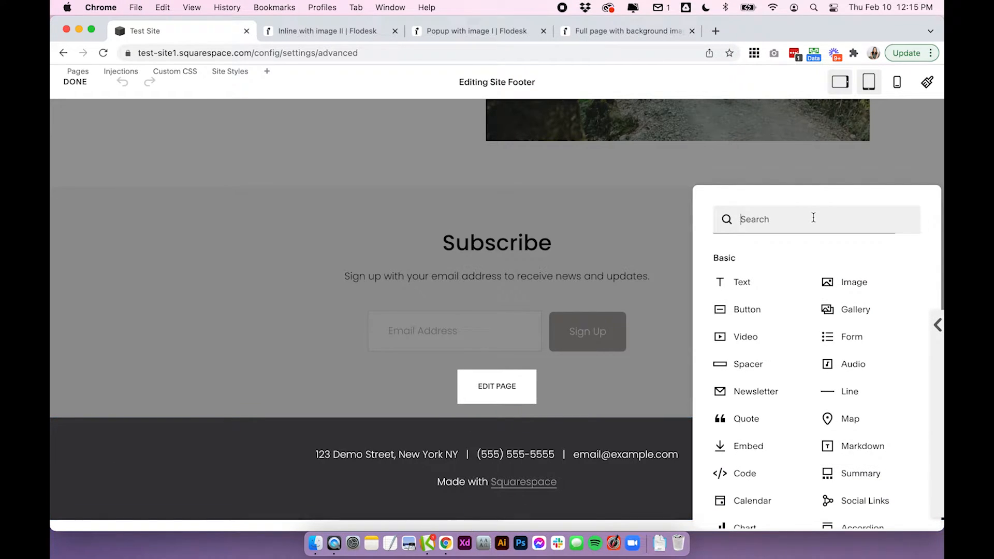
type("code")
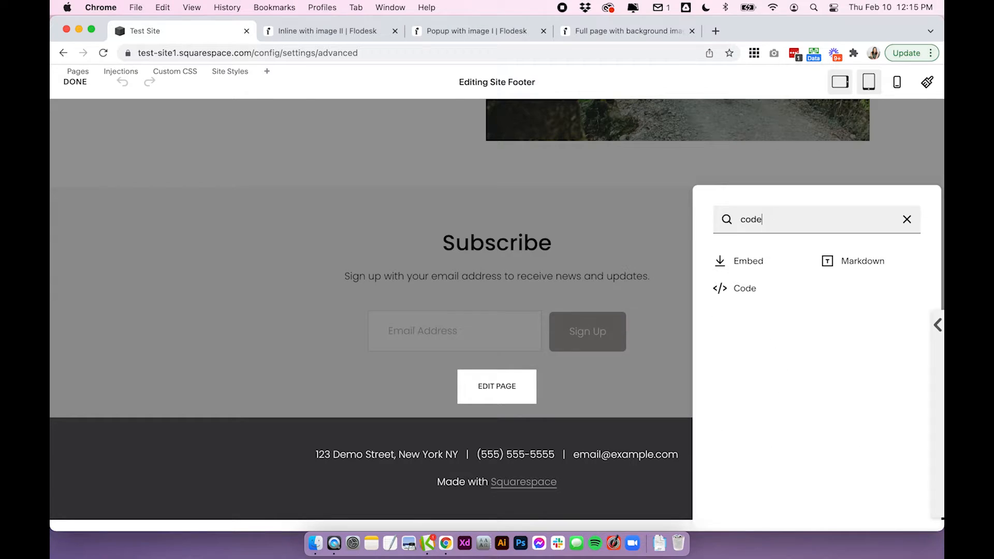
left_click(744, 289)
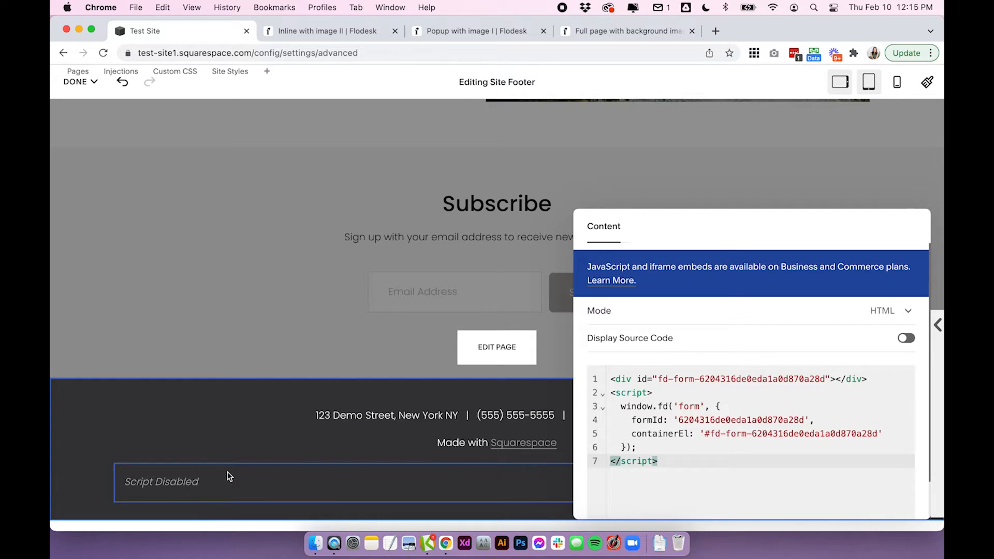
mouse_move(209, 494)
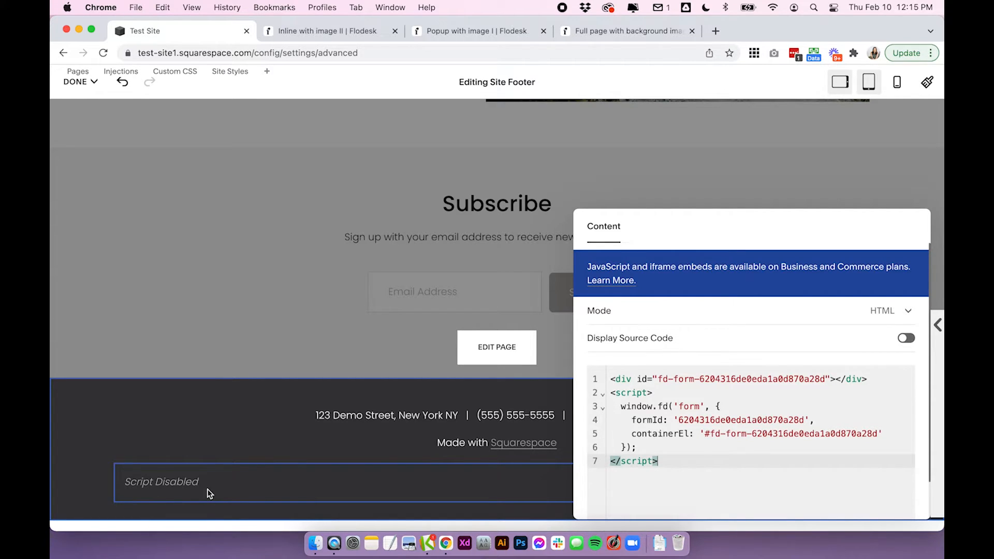
left_click(75, 81)
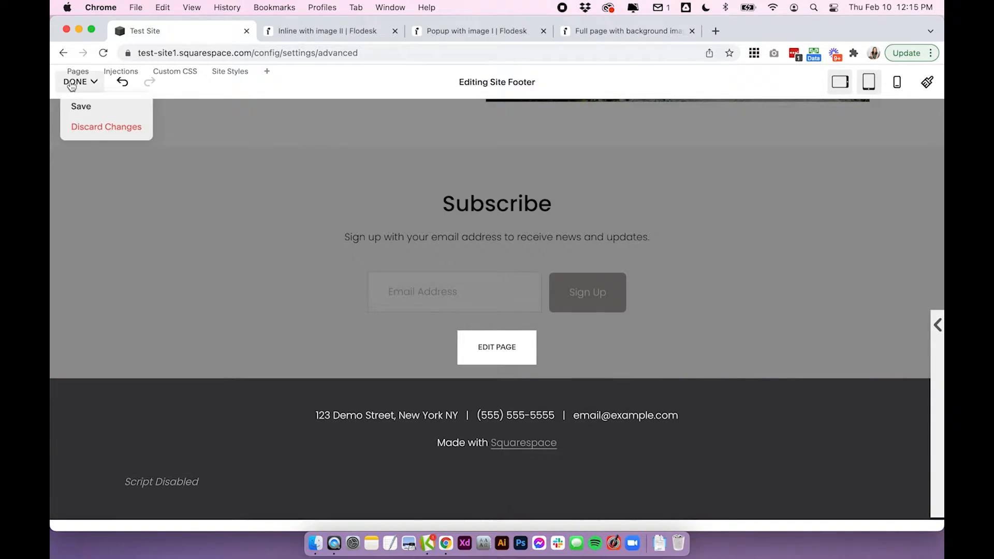
Save the footer and scroll the preview to the rendered 'Keep in touch!' form
left_click(80, 106)
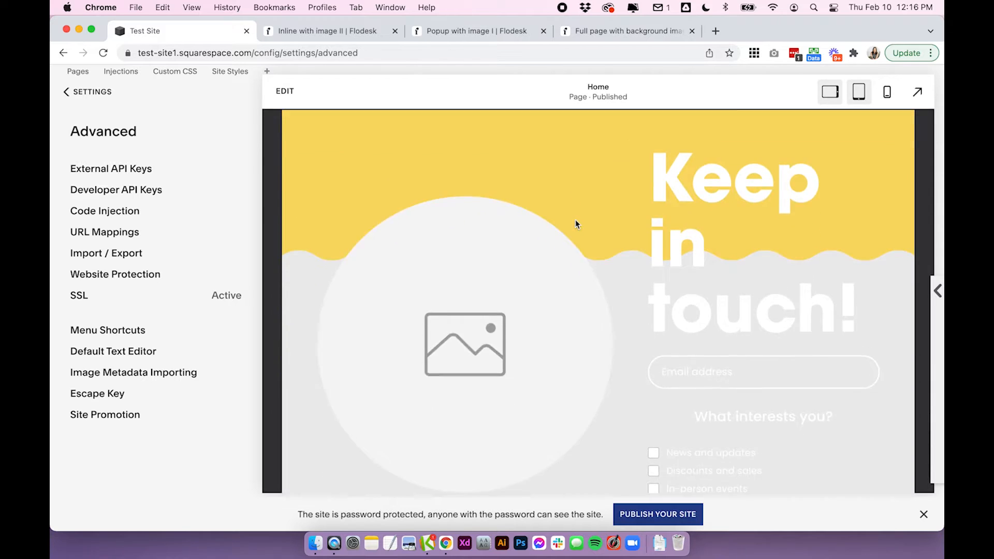
scroll("down", 3)
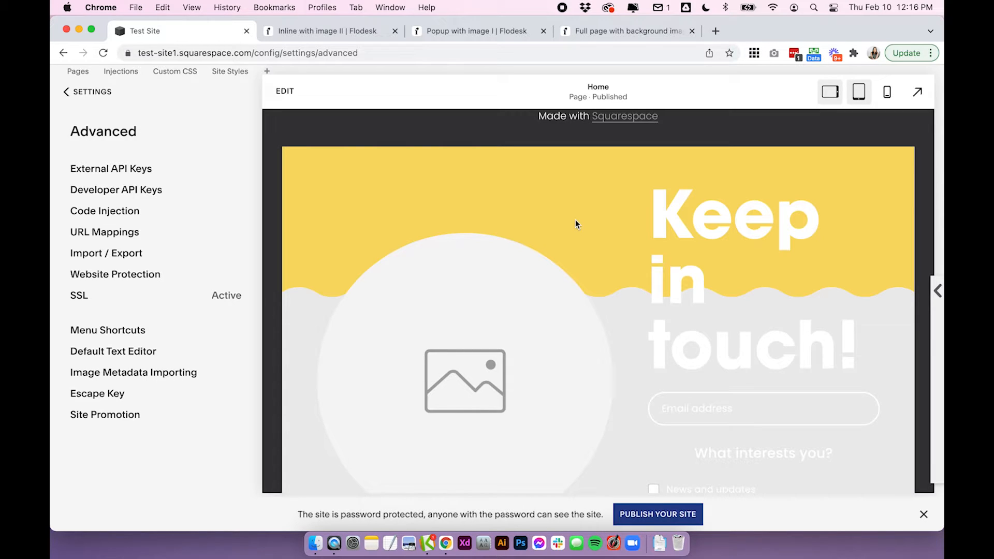
mouse_move(352, 168)
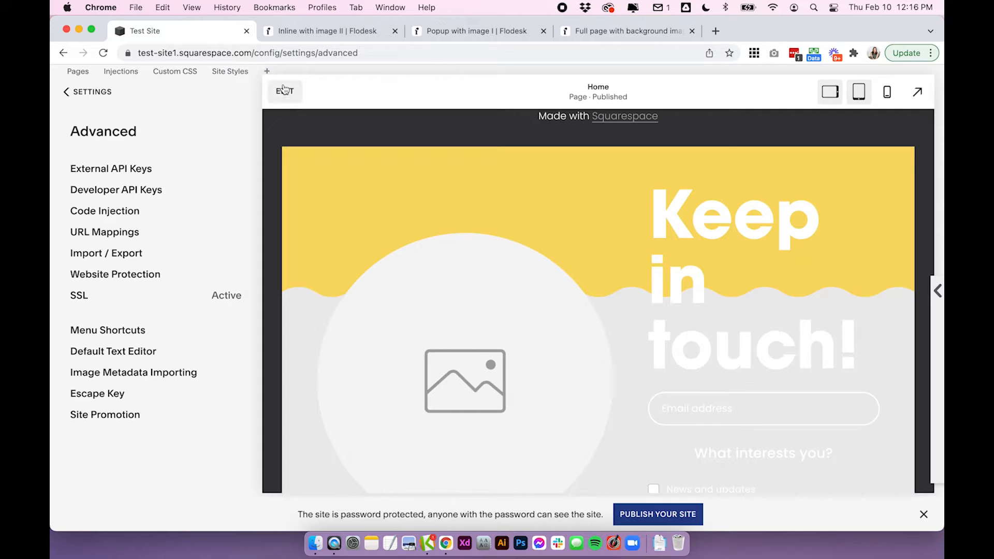
scroll("down", 3)
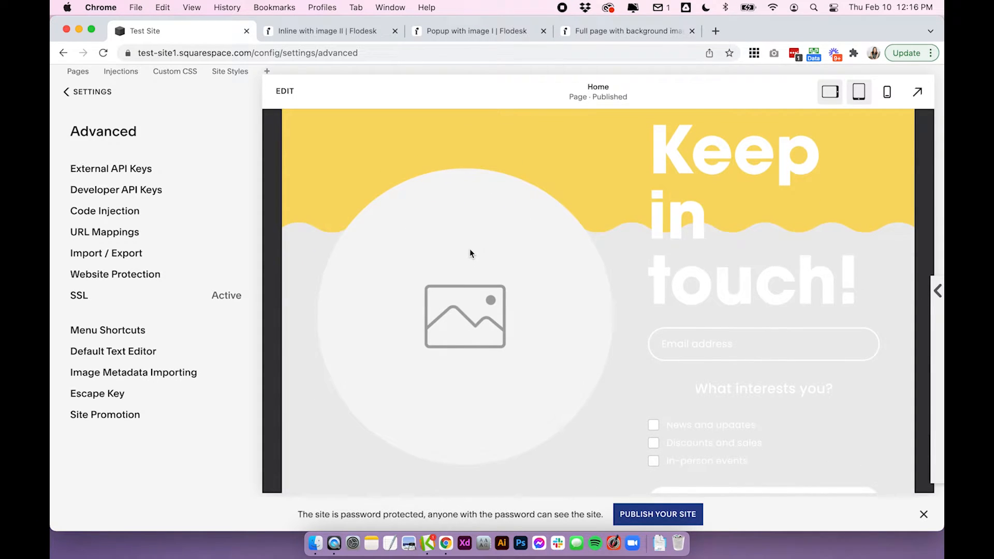
mouse_move(525, 290)
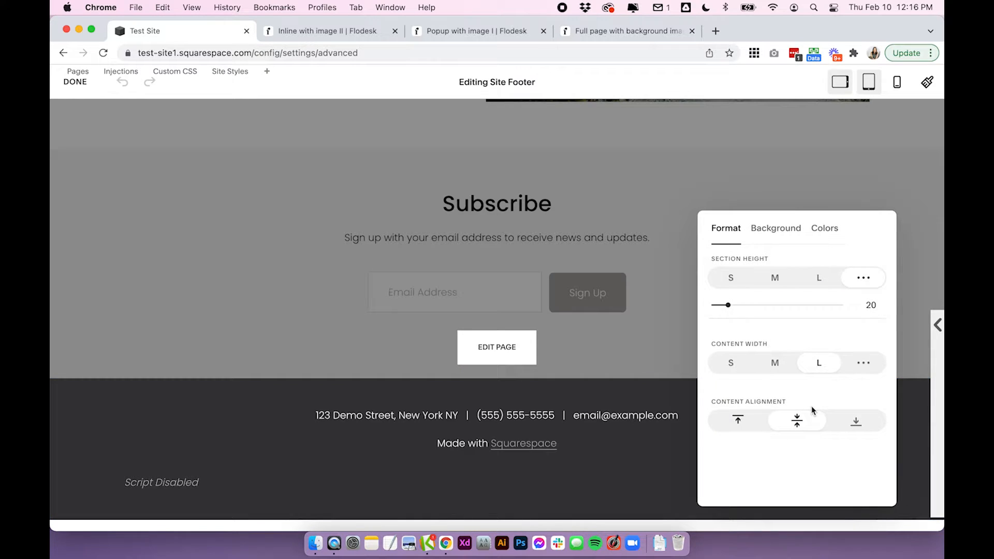
Set the footer content width to medium, select the code block and finish footer editing
left_click(729, 363)
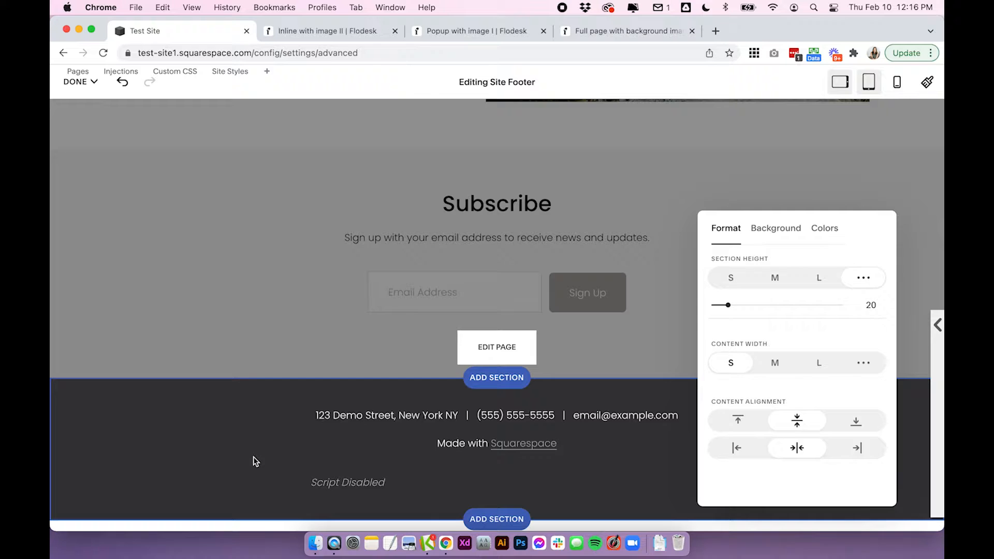
left_click(775, 362)
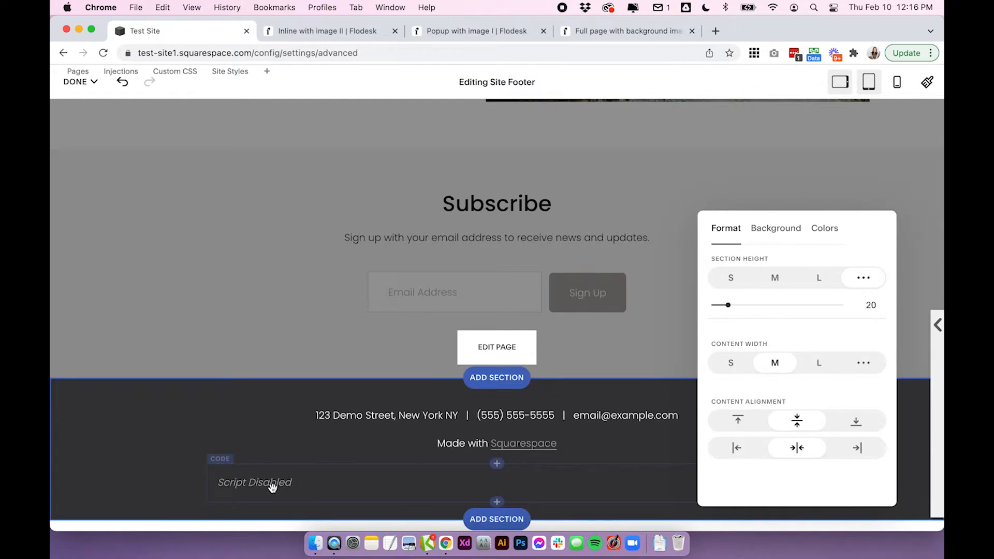
left_click(254, 481)
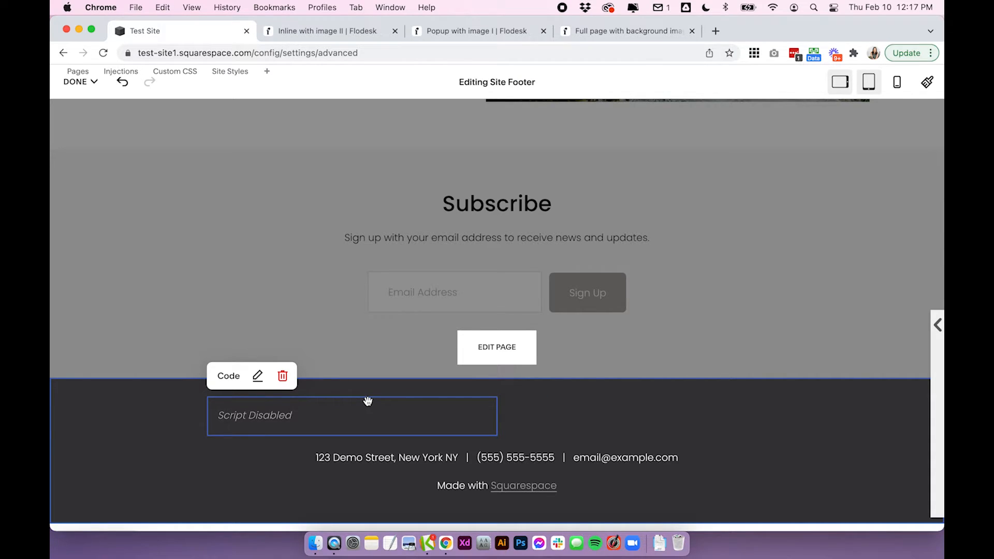
left_click(75, 80)
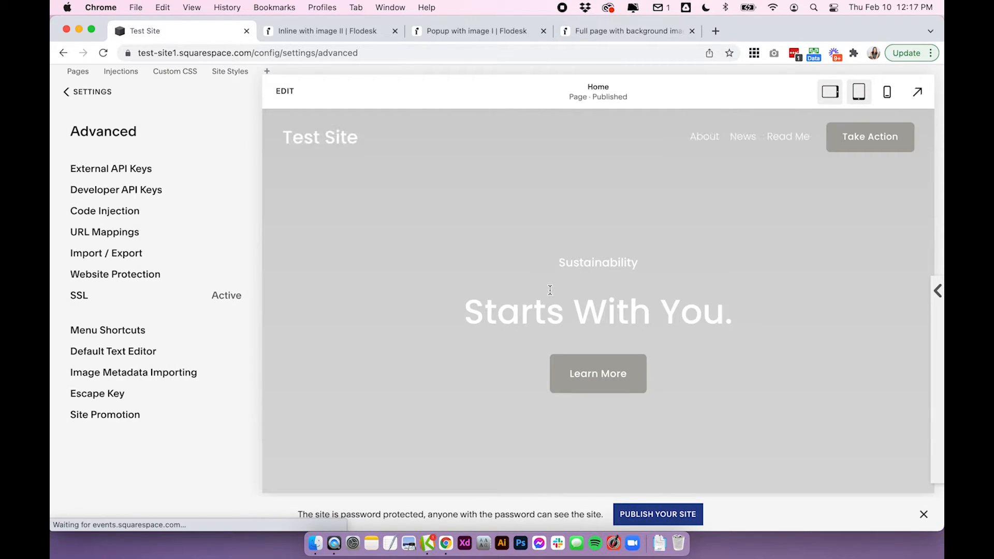
Expand the preview full-screen and scroll through the Keep in touch form's interest checkboxes
left_click(918, 93)
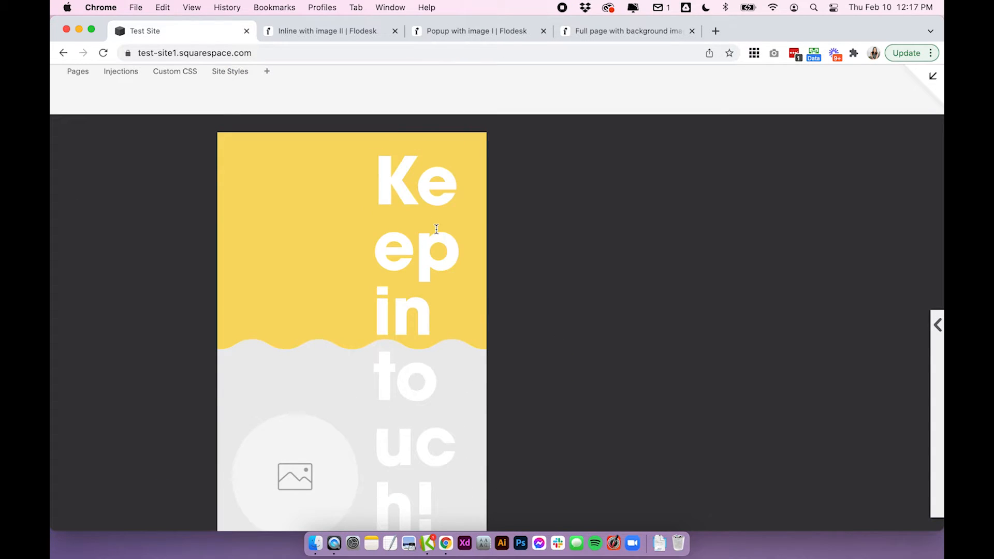
scroll("down", 3)
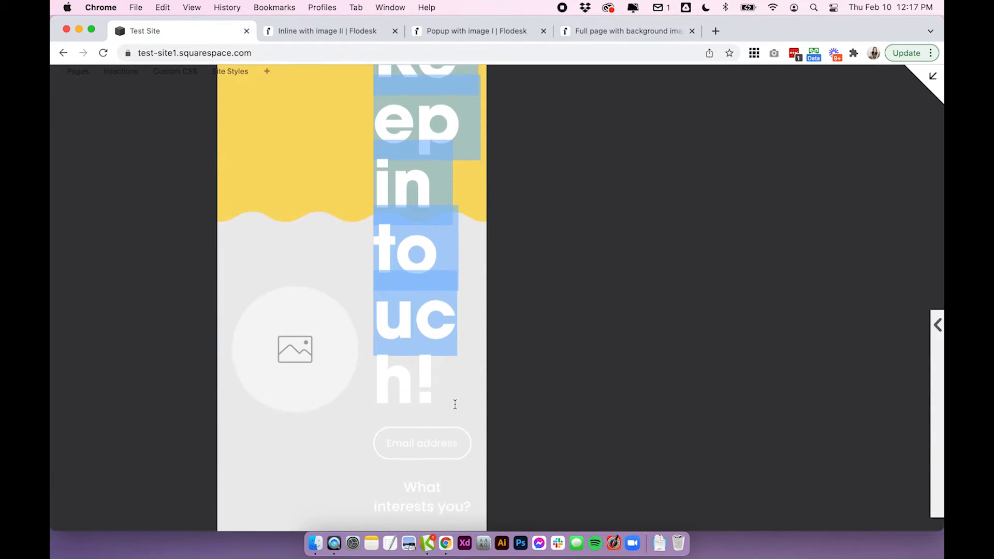
scroll("down", 3)
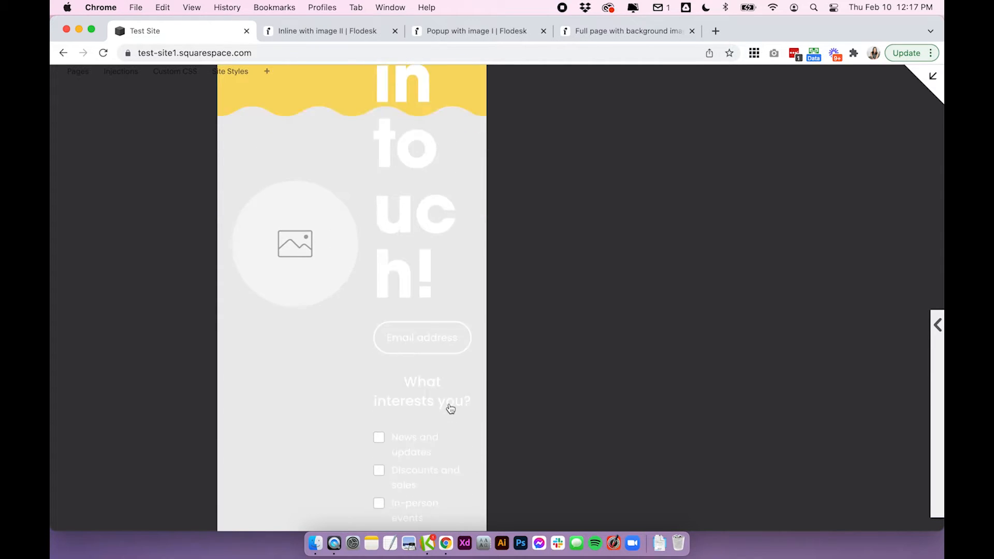
scroll("down", 3)
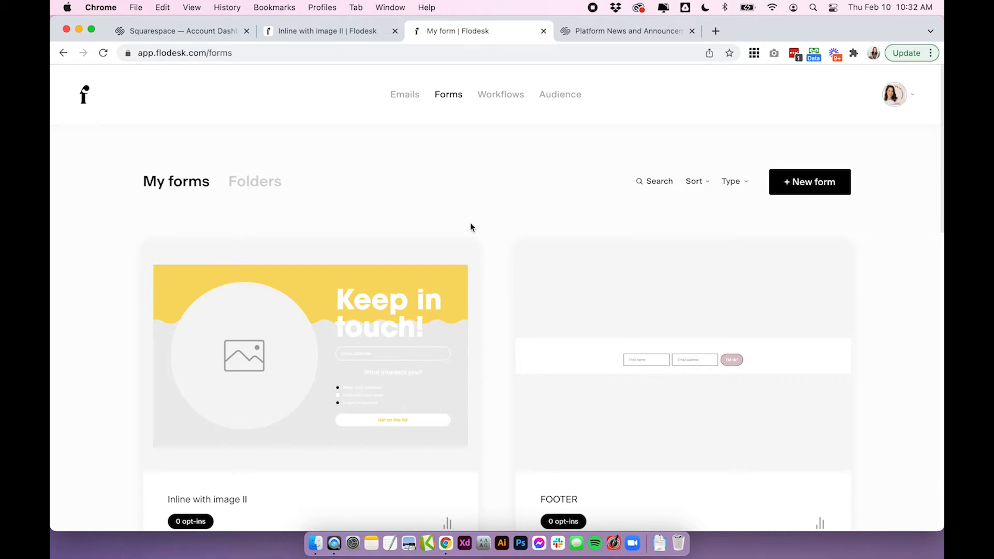
Start a new popup form from the 'Popup with image I' template and assign its subscriber segment
left_click(810, 183)
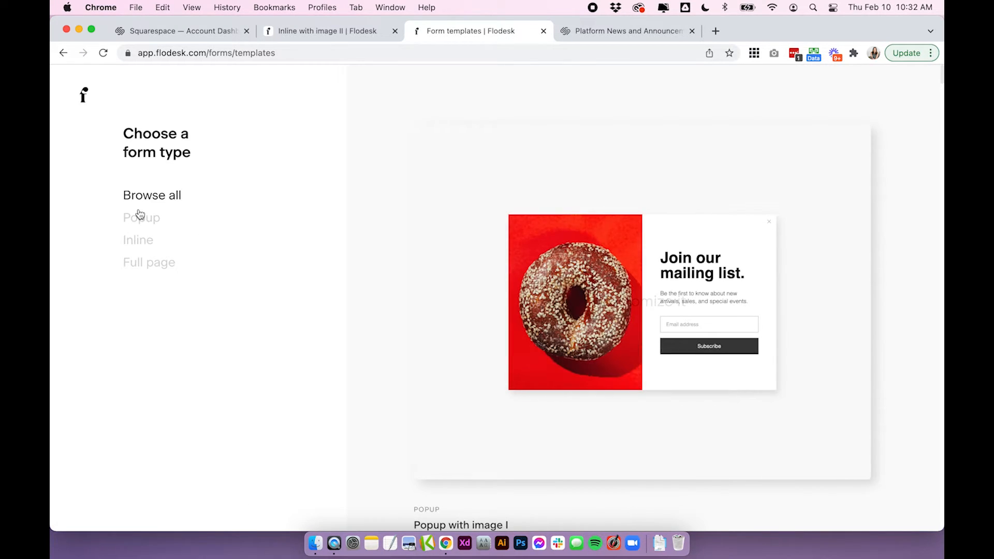
left_click(141, 218)
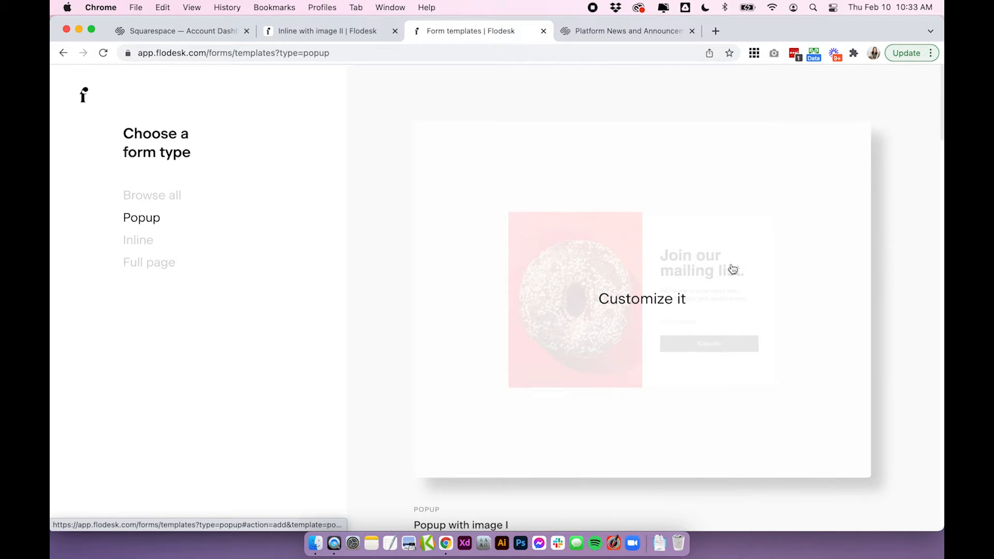
left_click(642, 298)
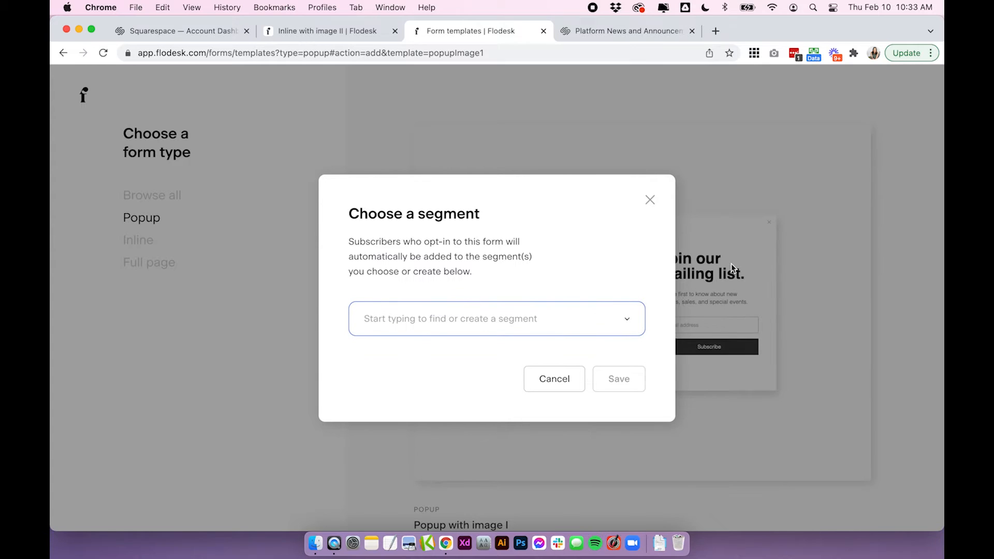
left_click(617, 378)
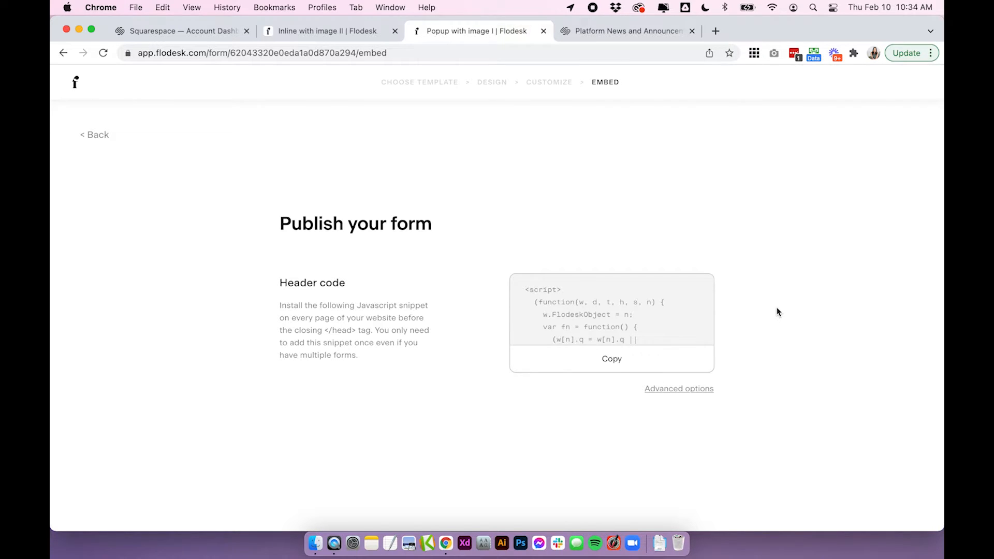
mouse_move(789, 251)
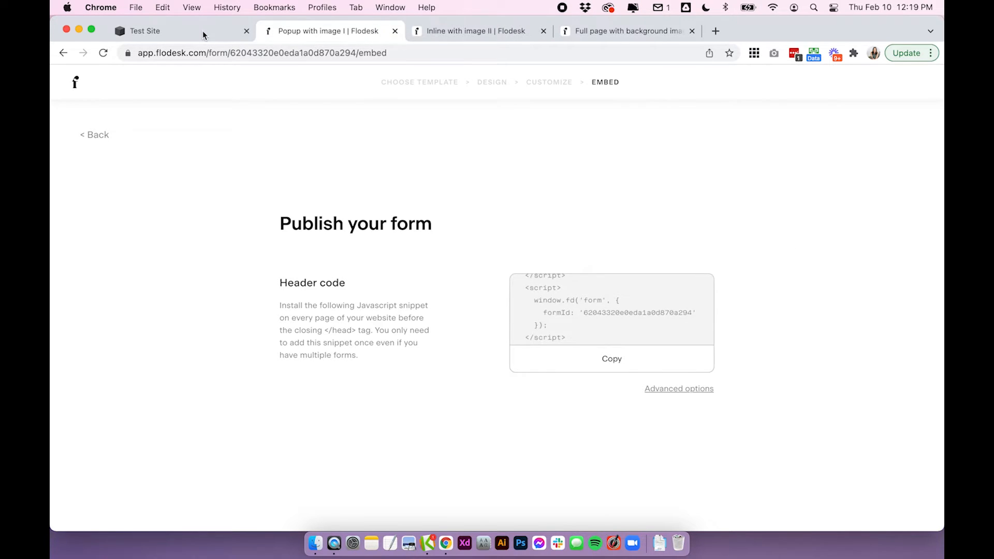
Go to Settings > Advanced > Code Injection on the Squarespace test site
left_click(145, 30)
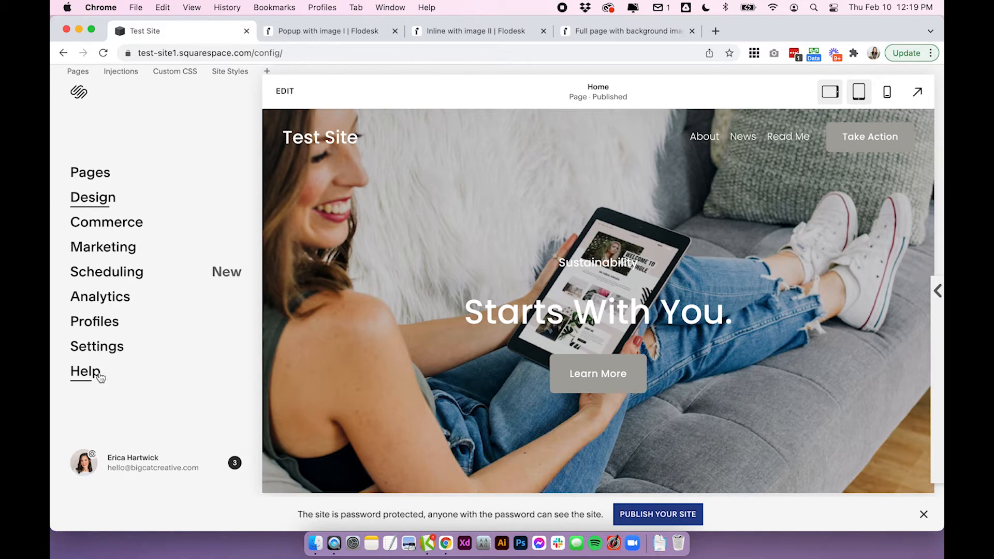
left_click(96, 346)
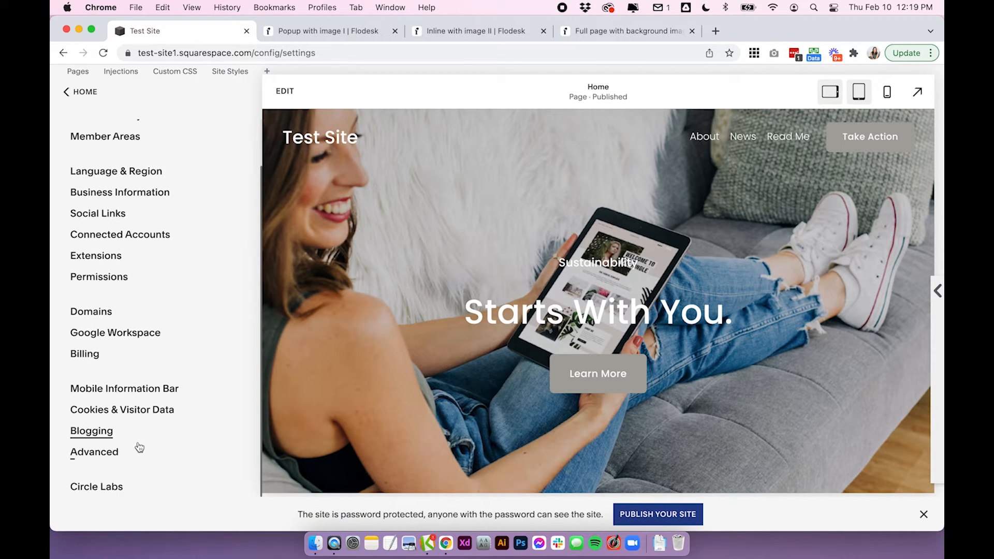
left_click(95, 451)
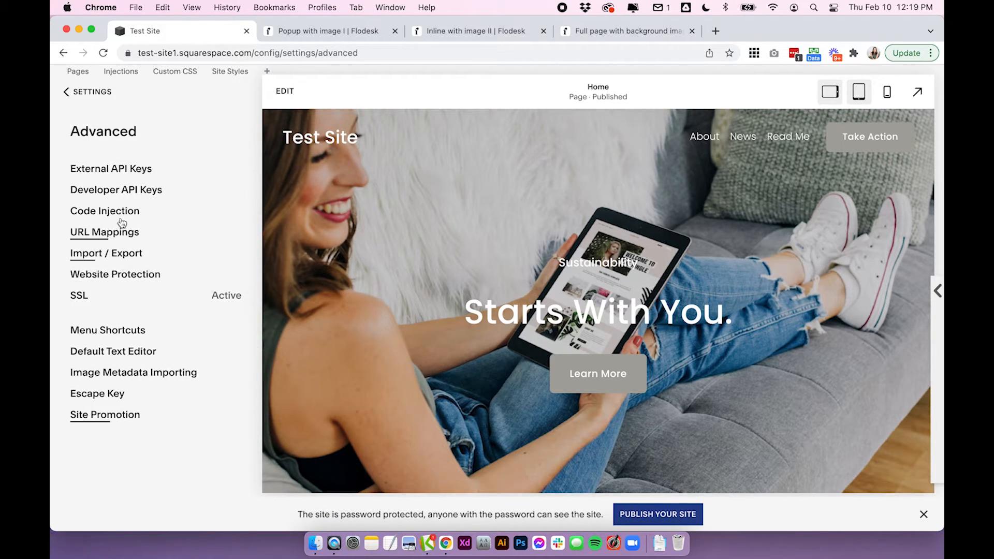
left_click(105, 210)
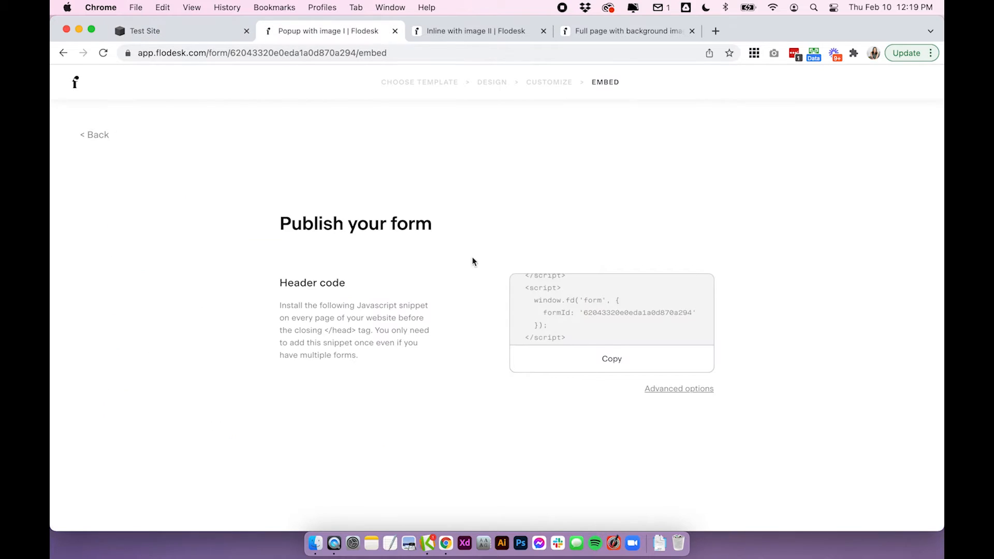
Copy the popup form's header code from Flodesk and paste it into the Header box, removing the duplicated loader script
left_click(145, 30)
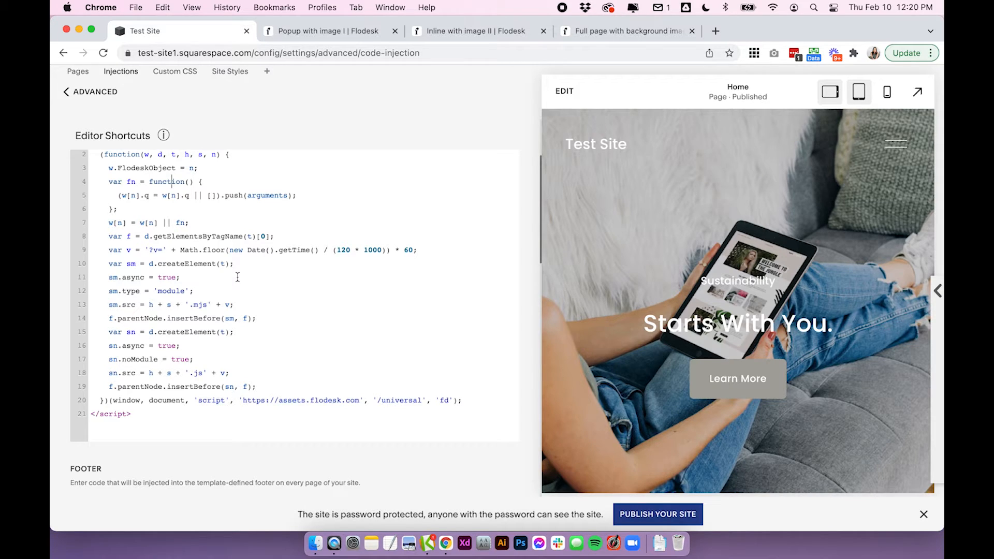
left_click(323, 30)
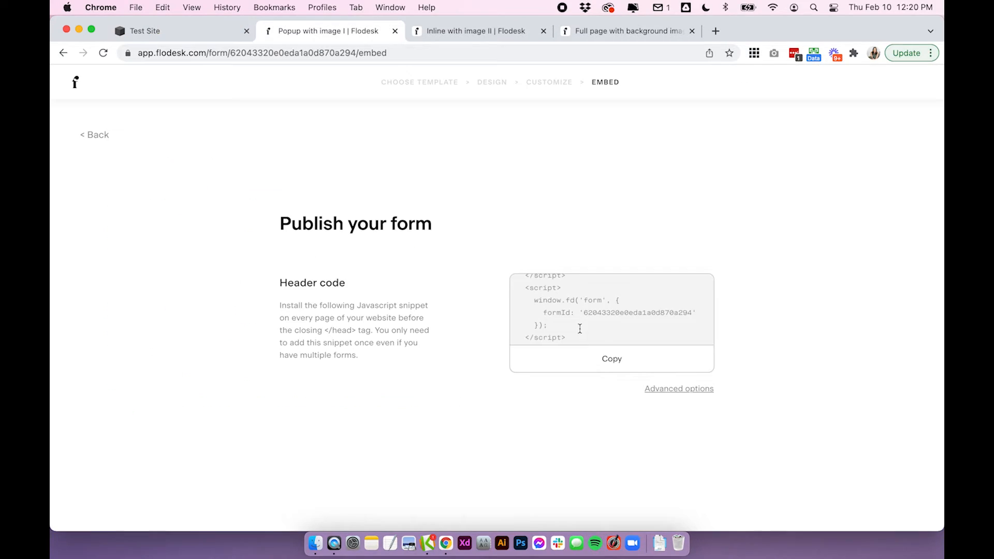
left_click(611, 358)
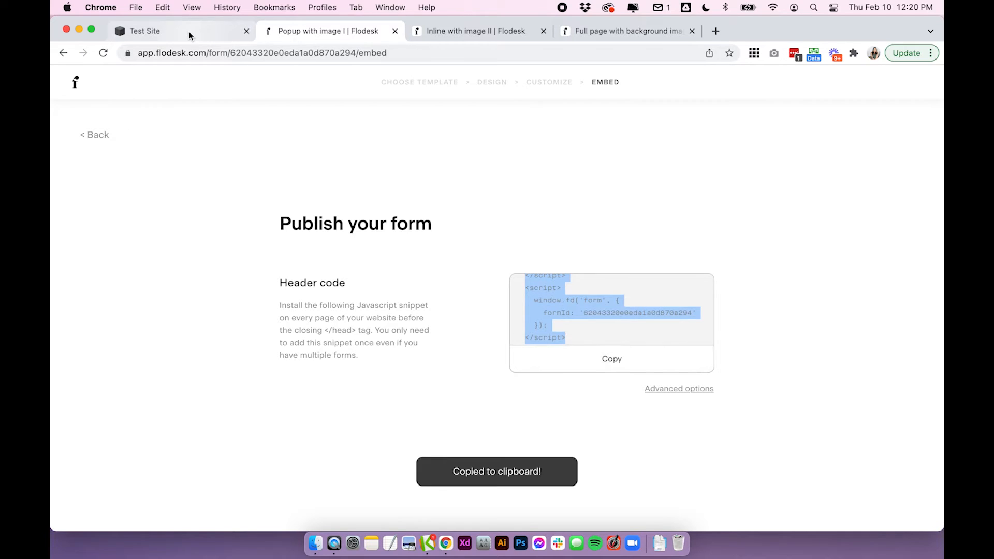
left_click(145, 30)
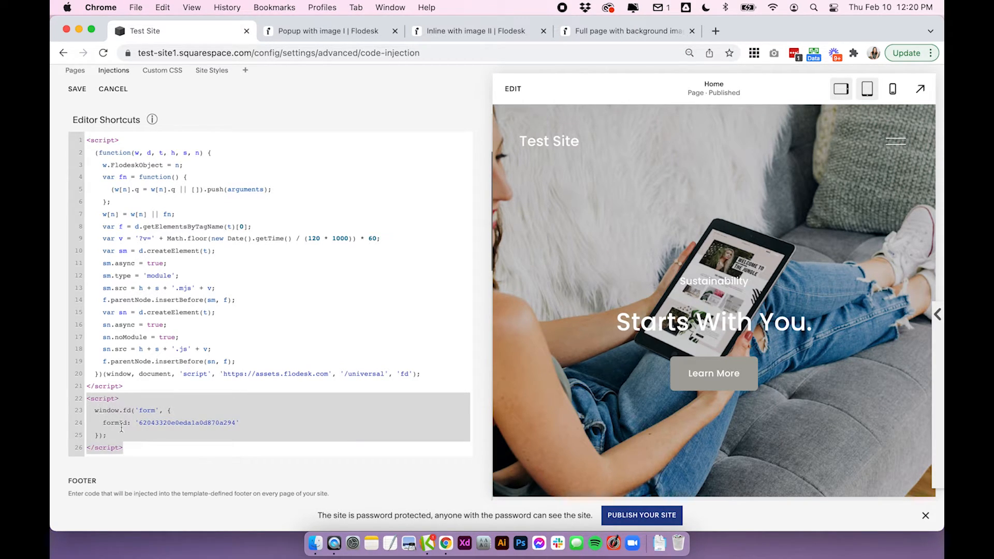
left_click(132, 386)
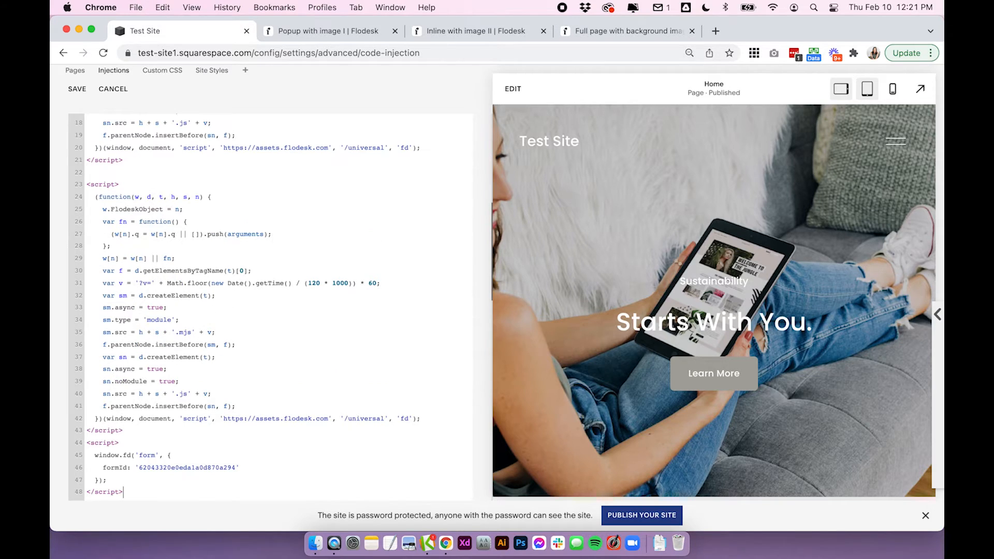
scroll("down", 3)
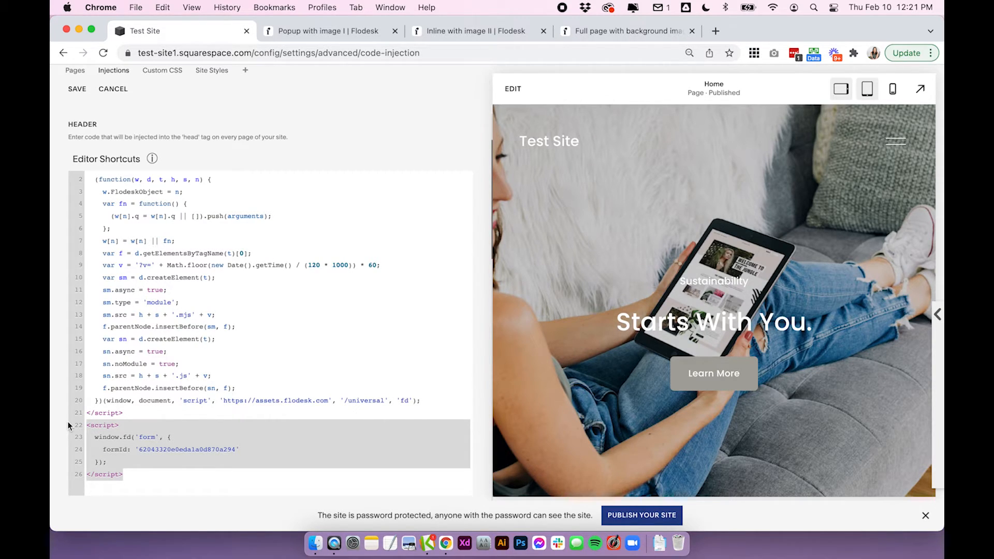
mouse_move(714, 320)
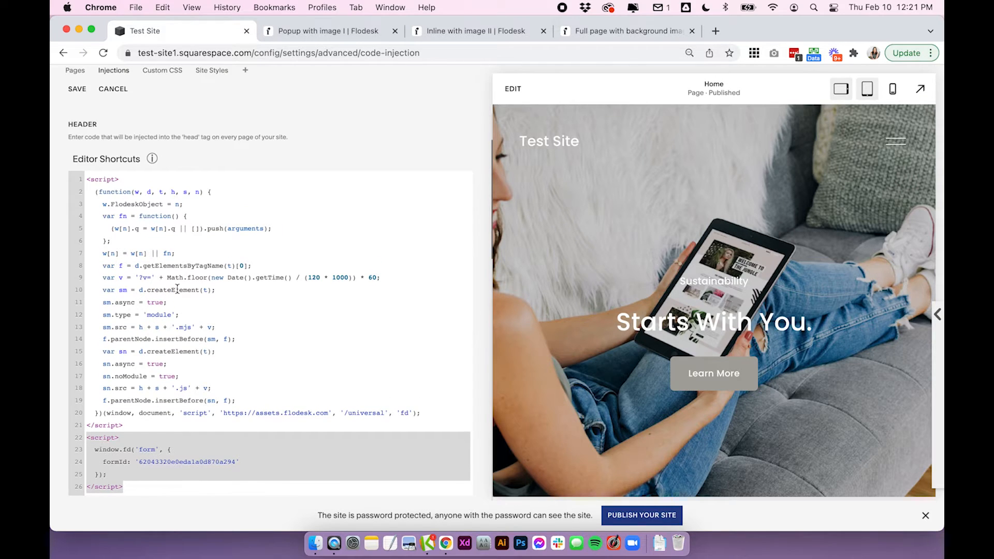
scroll("down", 3)
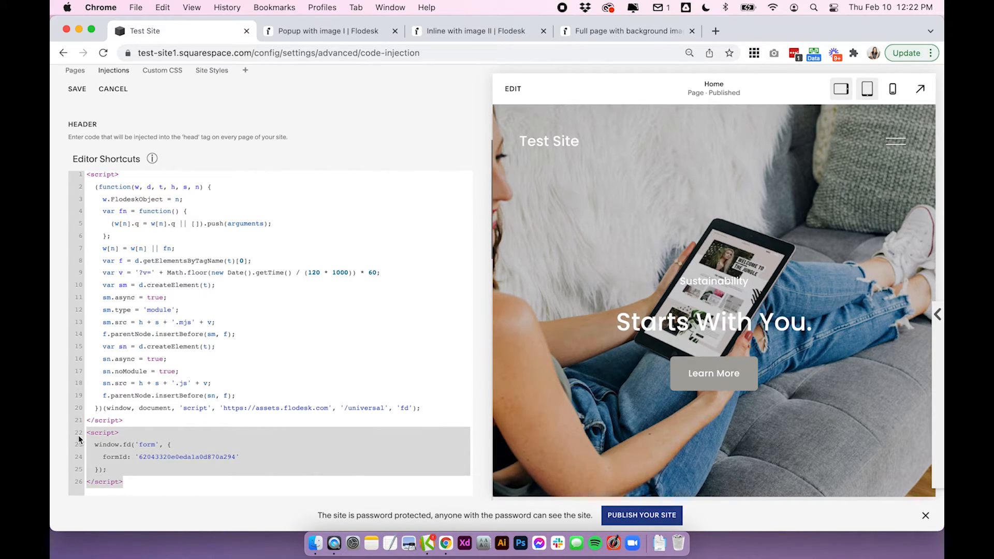
Save the header code injection so the 'Join our mailing list.' popup shows in the preview
left_click(76, 89)
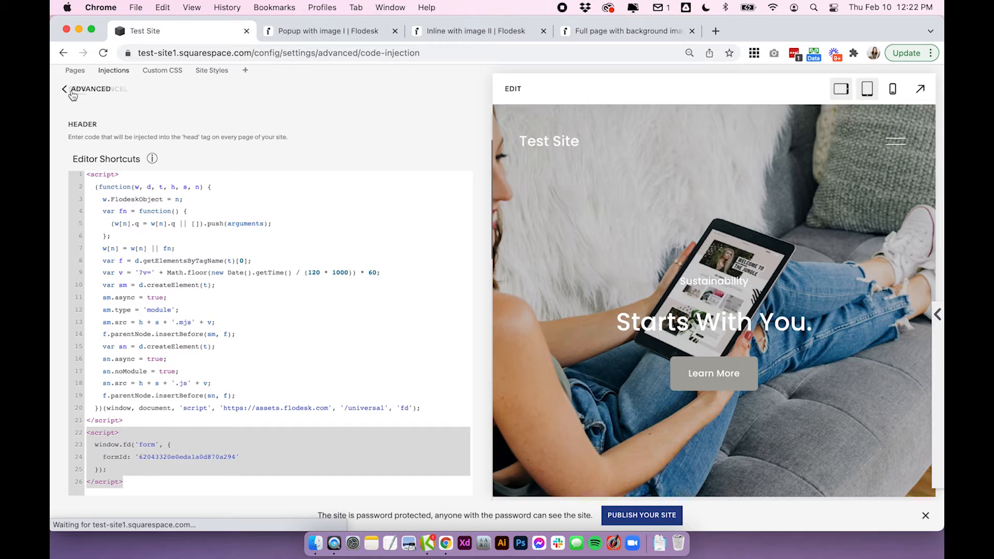
left_click(75, 89)
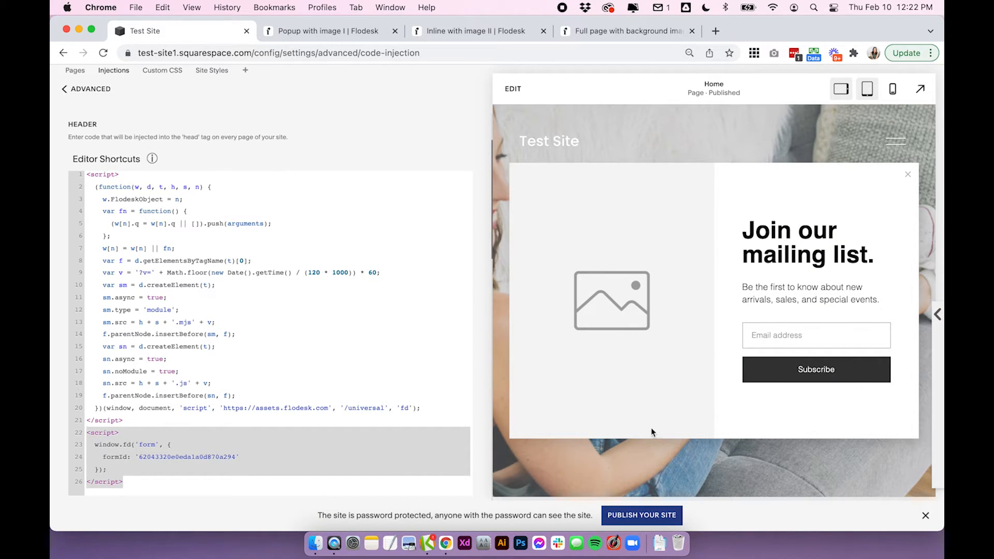
mouse_move(759, 414)
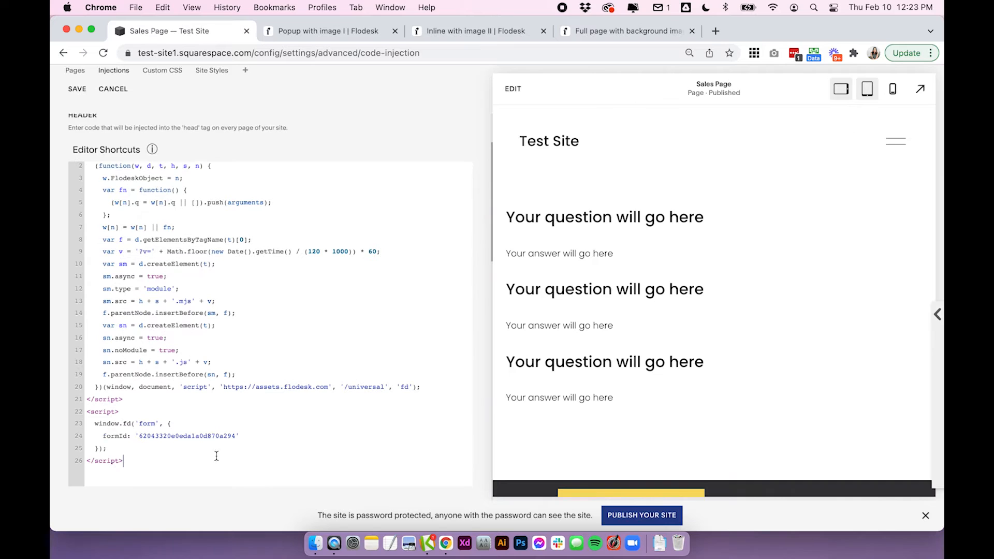
Select the popup form's embed script and return to the main settings list toward the Sales Page
left_click_drag(93, 422, 124, 460)
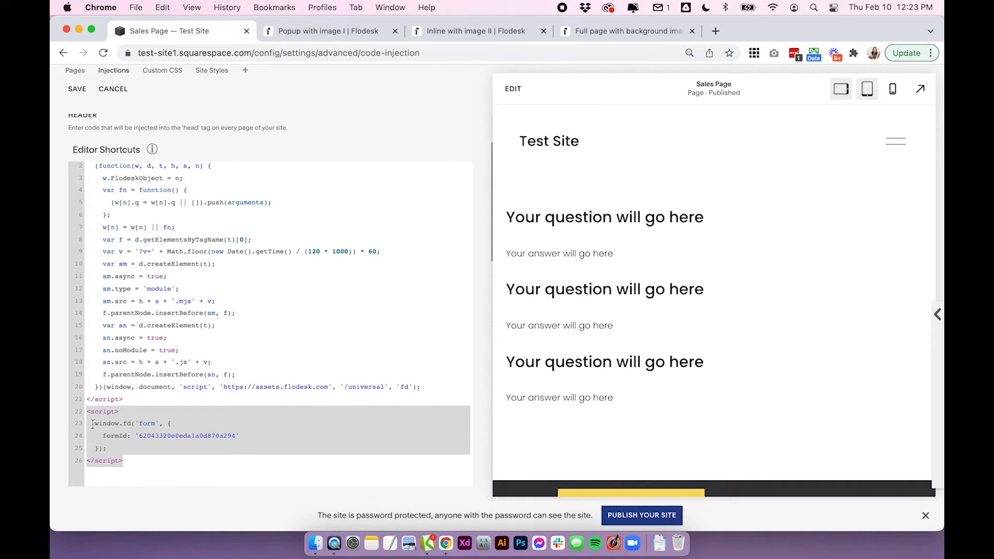
left_click(149, 424)
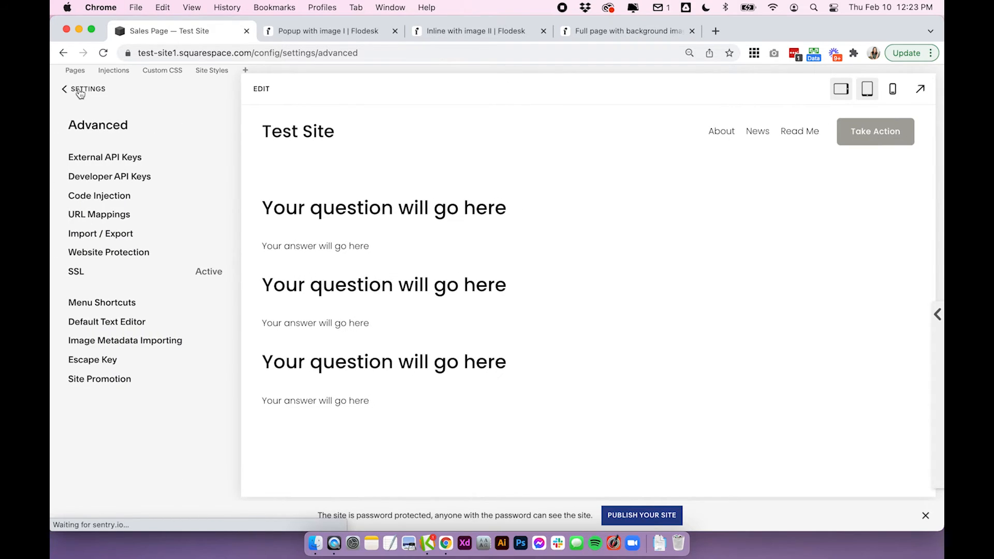
left_click(64, 89)
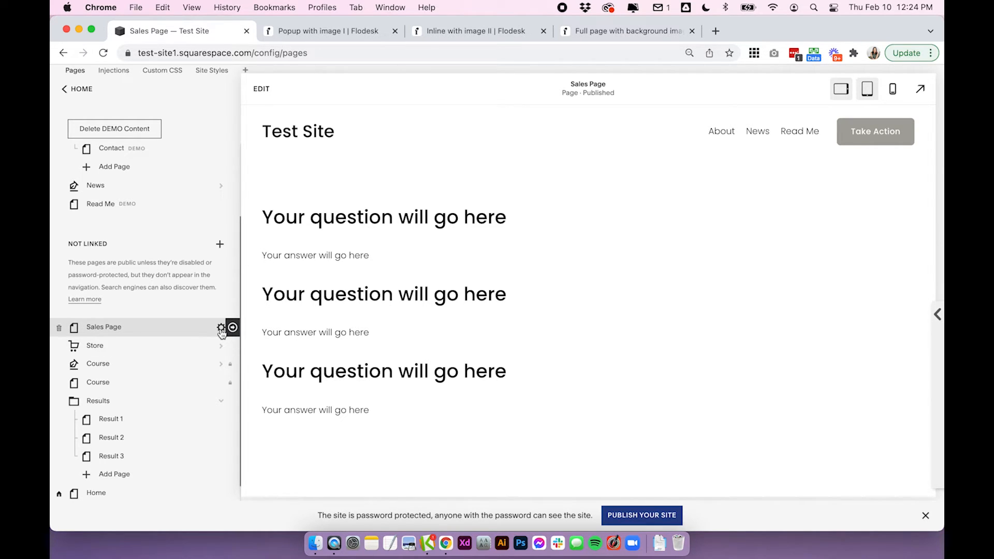
Paste the Flodesk script into the Sales Page's Page Header Code Injection and save the page settings
left_click(222, 328)
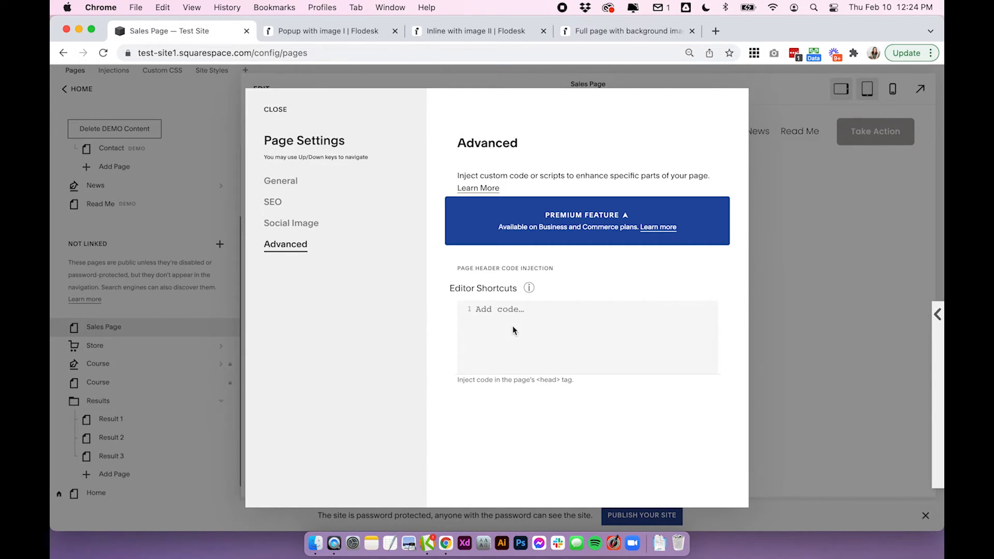
type("<script>")
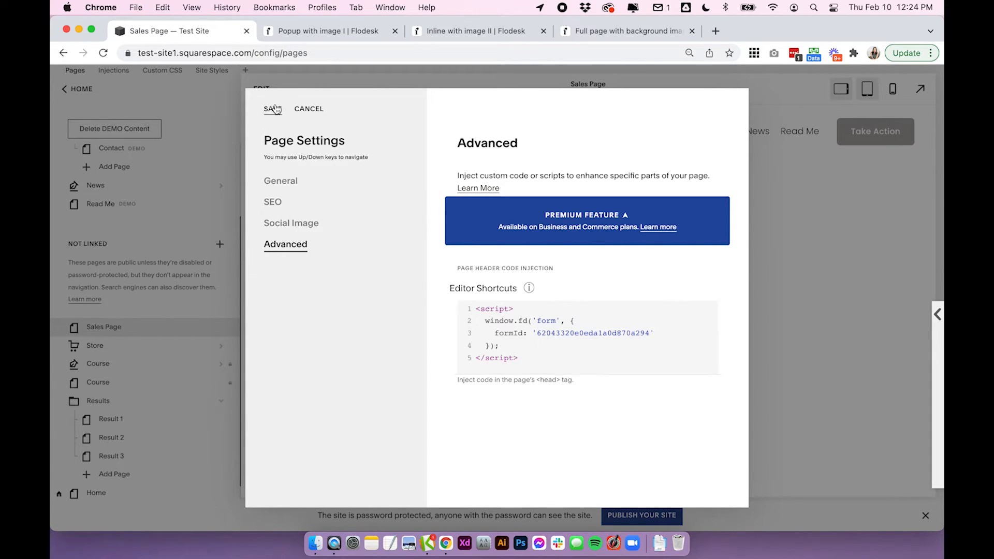
left_click(270, 108)
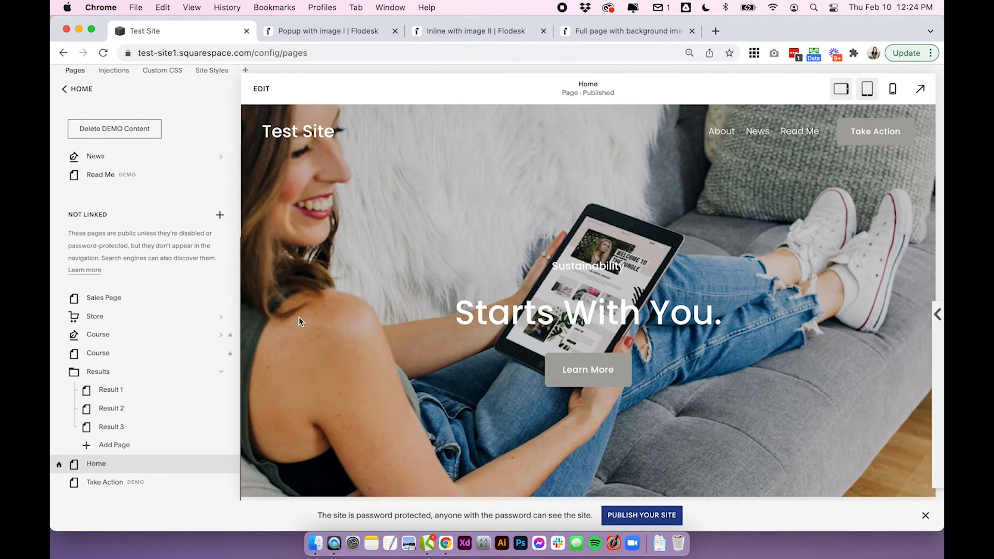
Scroll through the Home page preview and switch back to Flodesk's My forms list
scroll("down", 3)
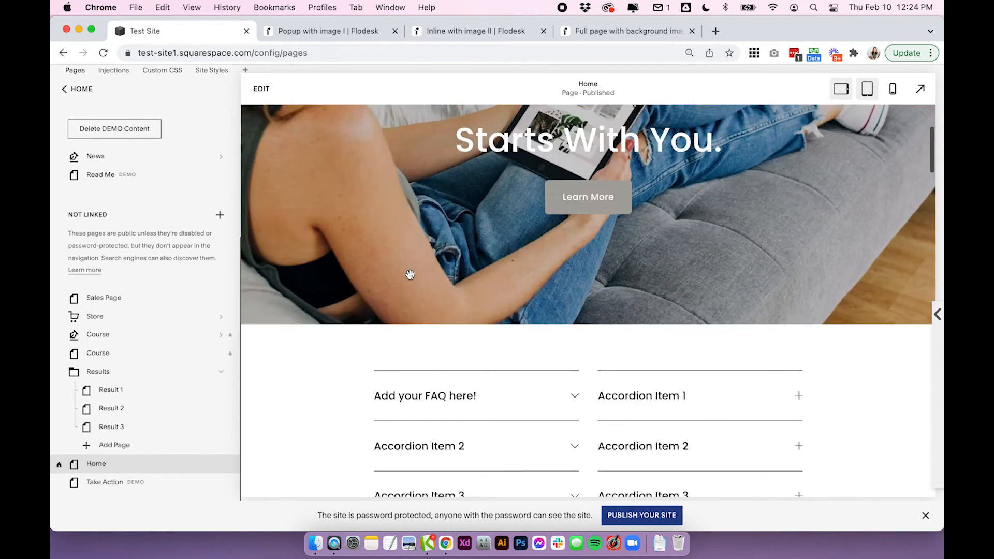
left_click(323, 31)
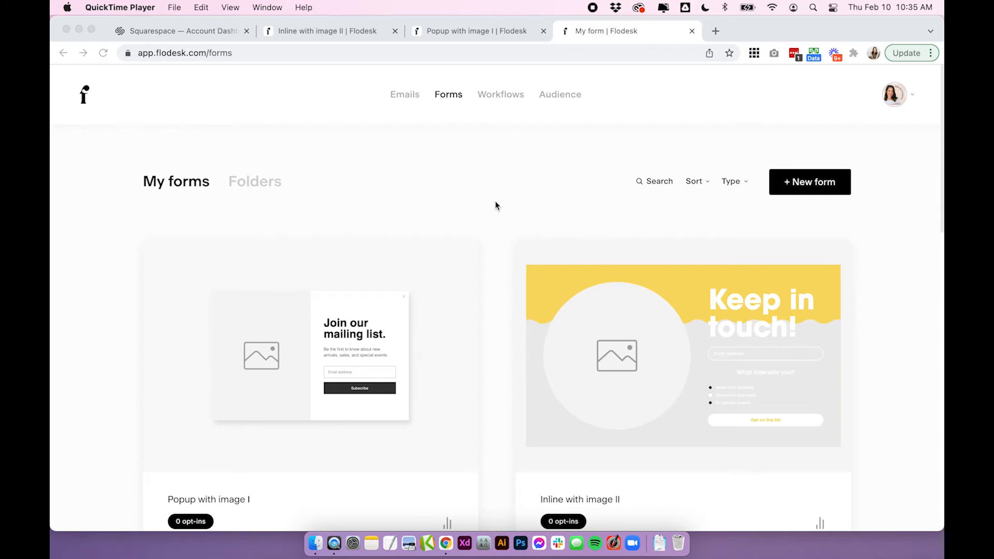
Start a full-page form from the background image template with the Affiliate: Welcome Sequence segment and continue to Publish
left_click(810, 182)
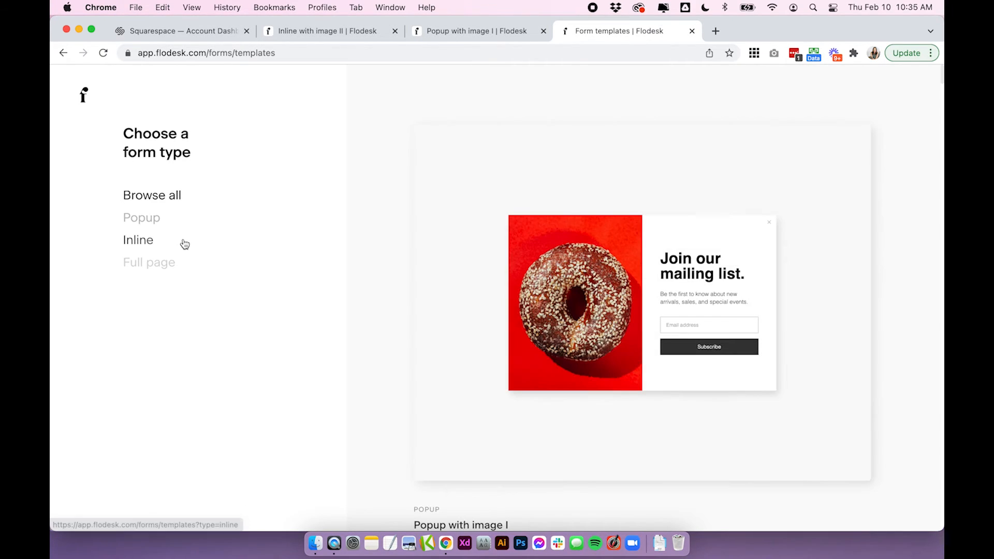
left_click(148, 262)
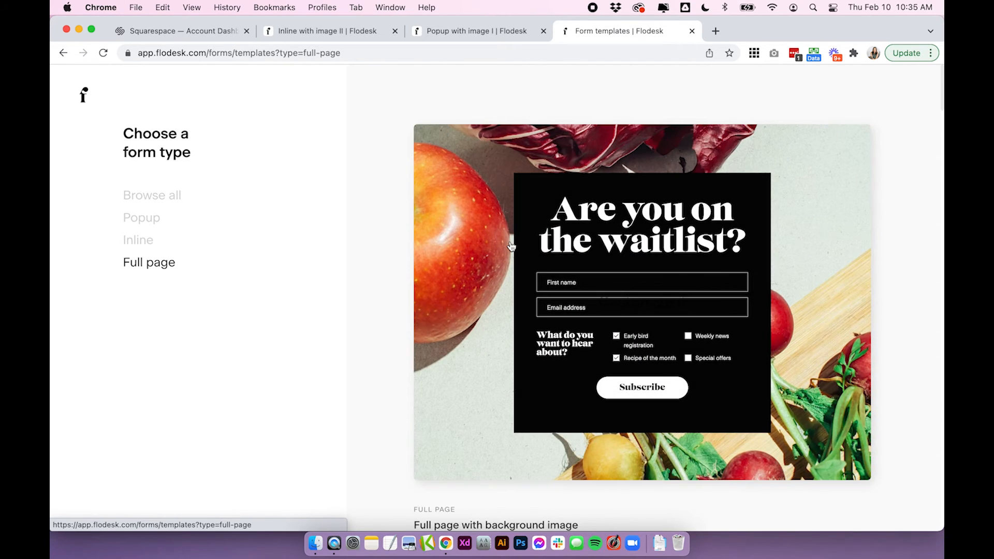
mouse_move(371, 252)
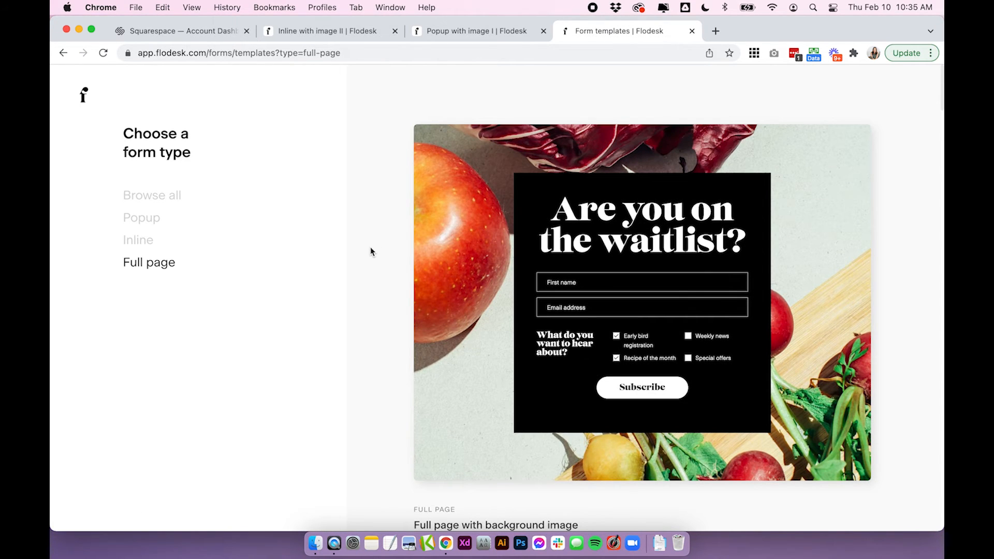
scroll("down", 3)
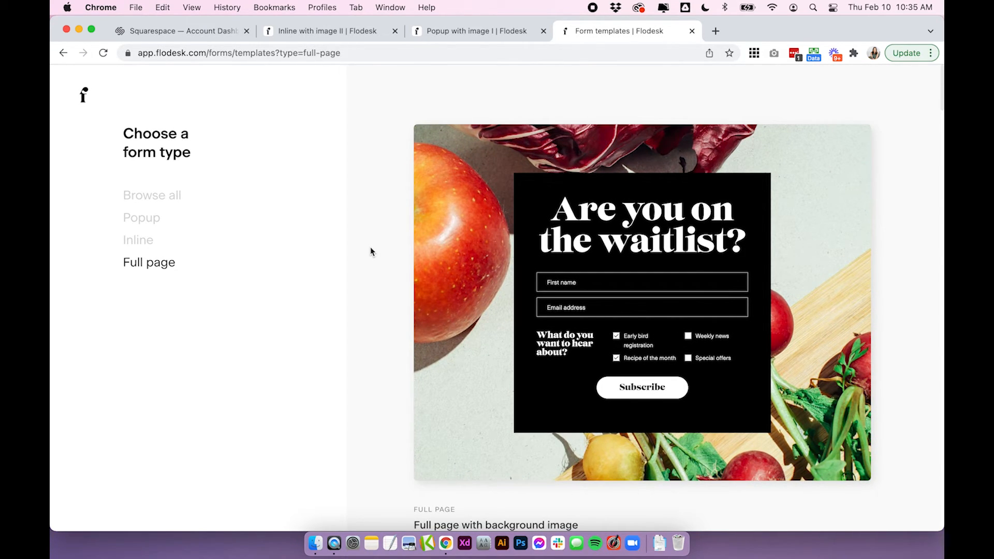
mouse_move(149, 261)
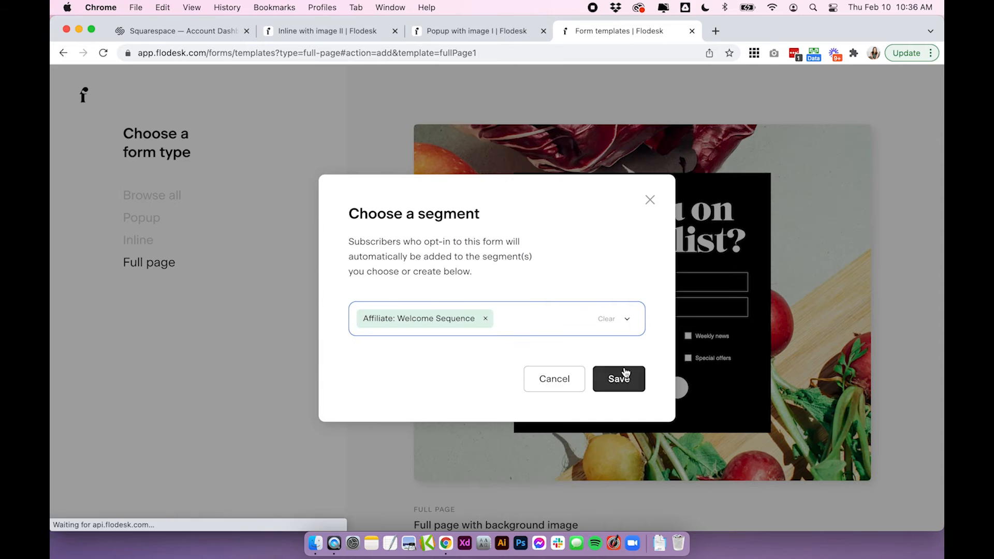
left_click(618, 379)
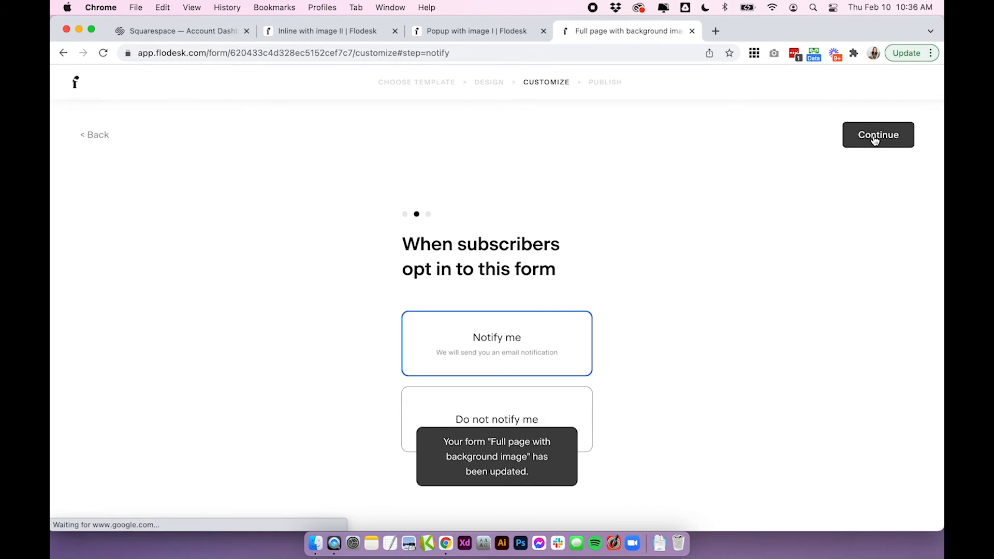
left_click(878, 134)
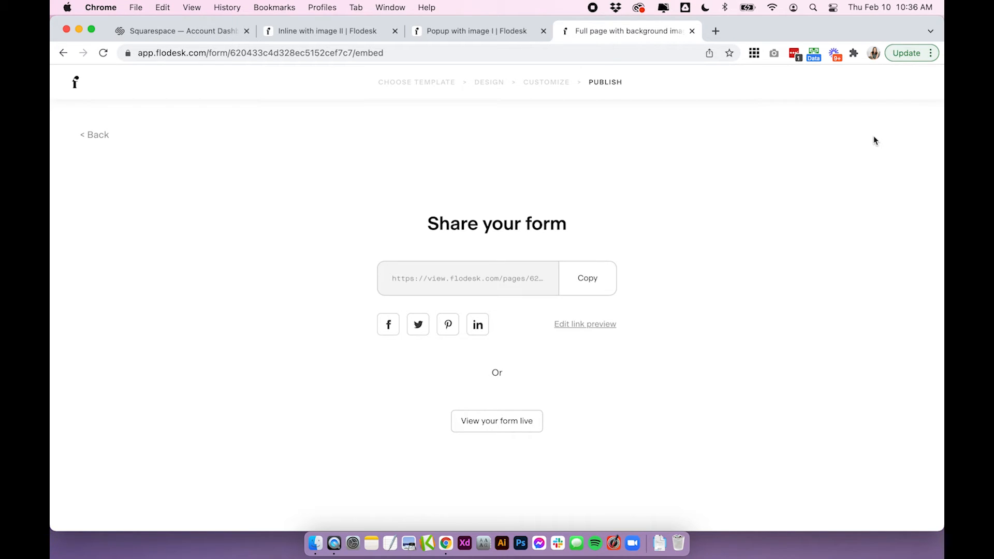
mouse_move(660, 200)
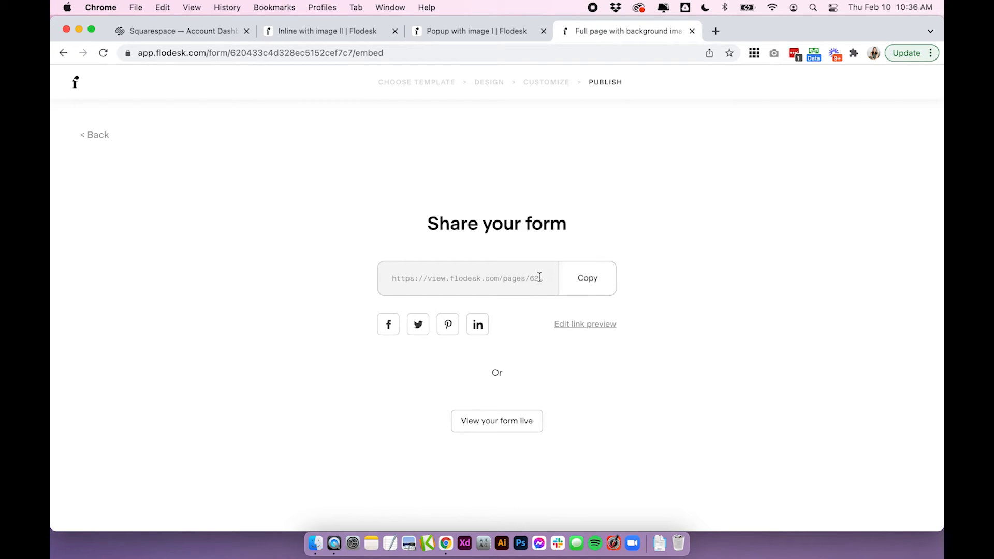
Copy the full-page form's shareable URL to the clipboard
left_click(587, 278)
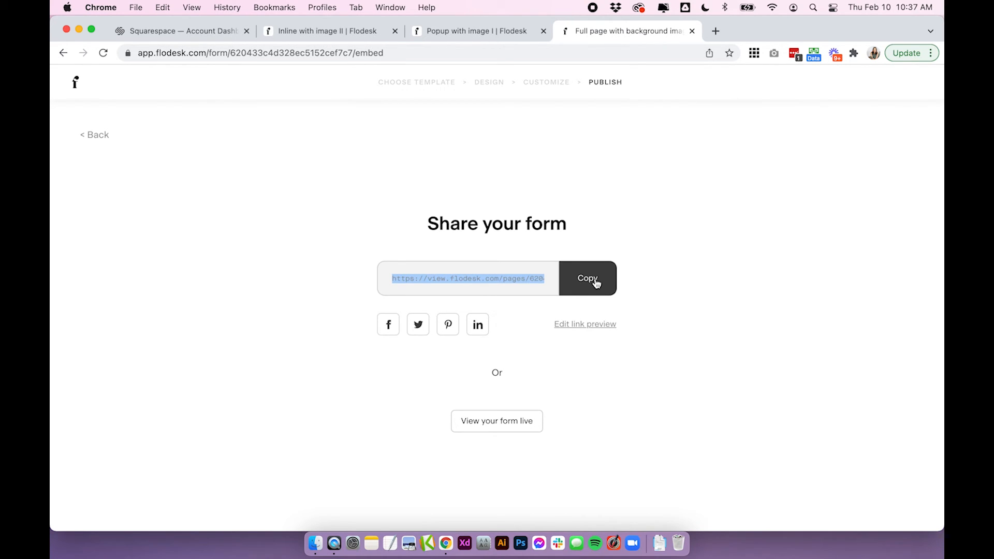
left_click(586, 277)
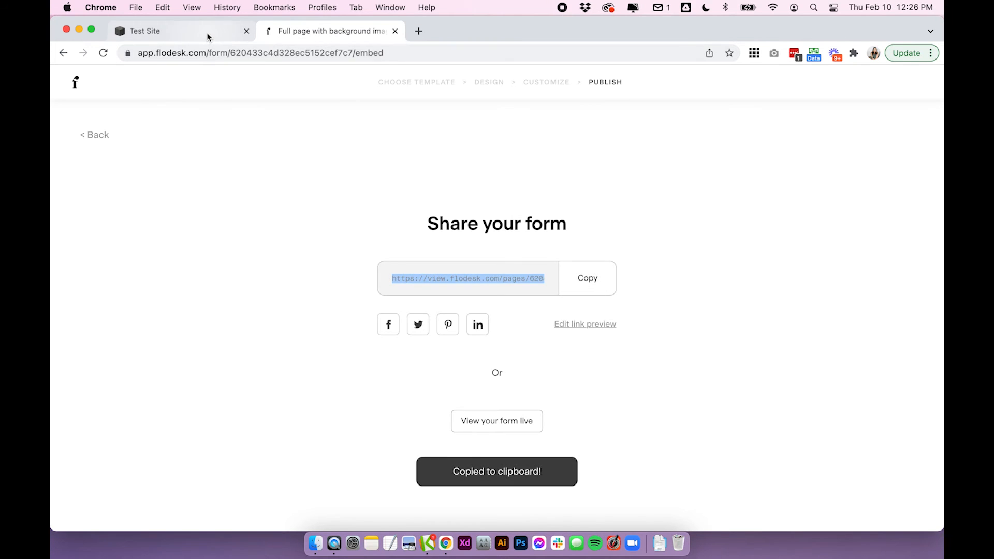
Edit the Squarespace Home page and select the hero section's Learn More button block
left_click(145, 30)
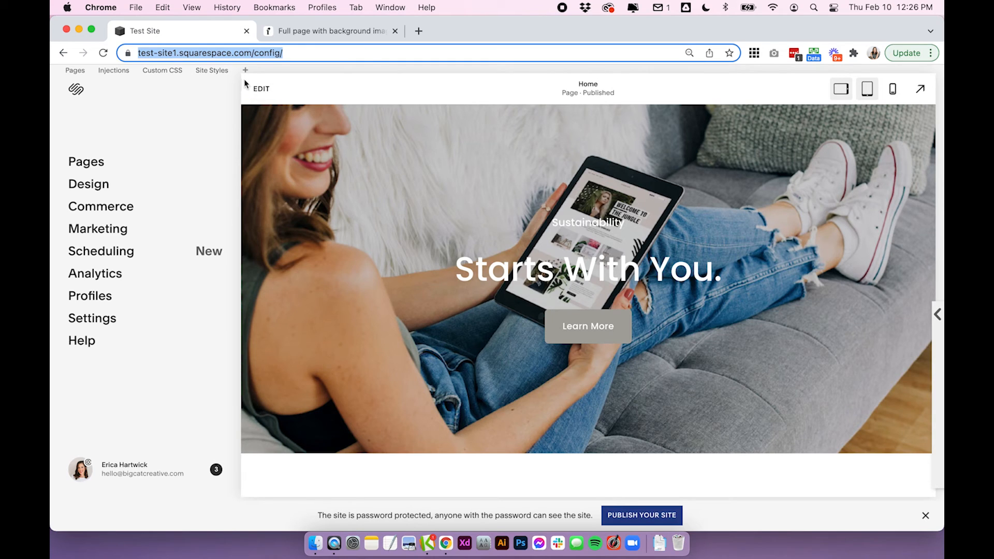
left_click(261, 88)
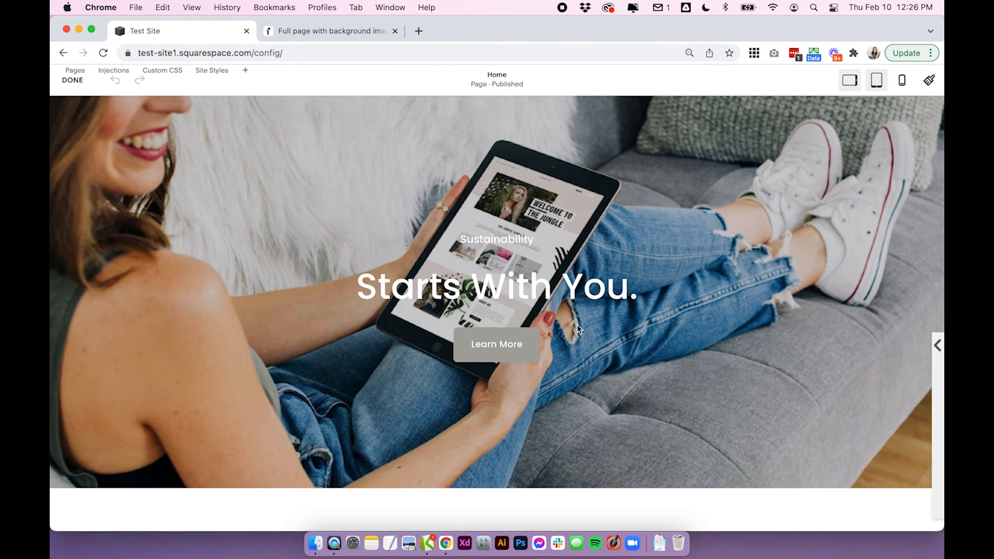
double_click(496, 286)
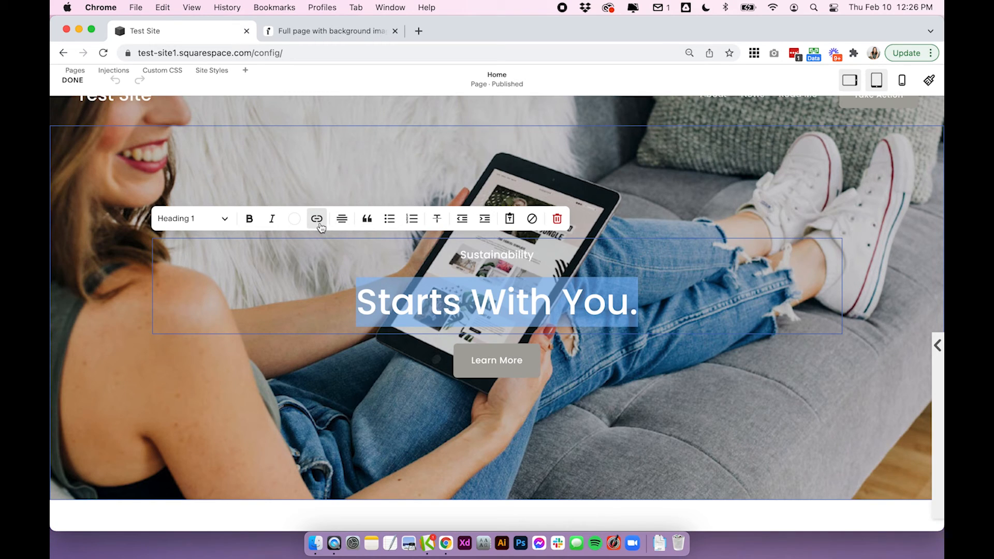
left_click(317, 219)
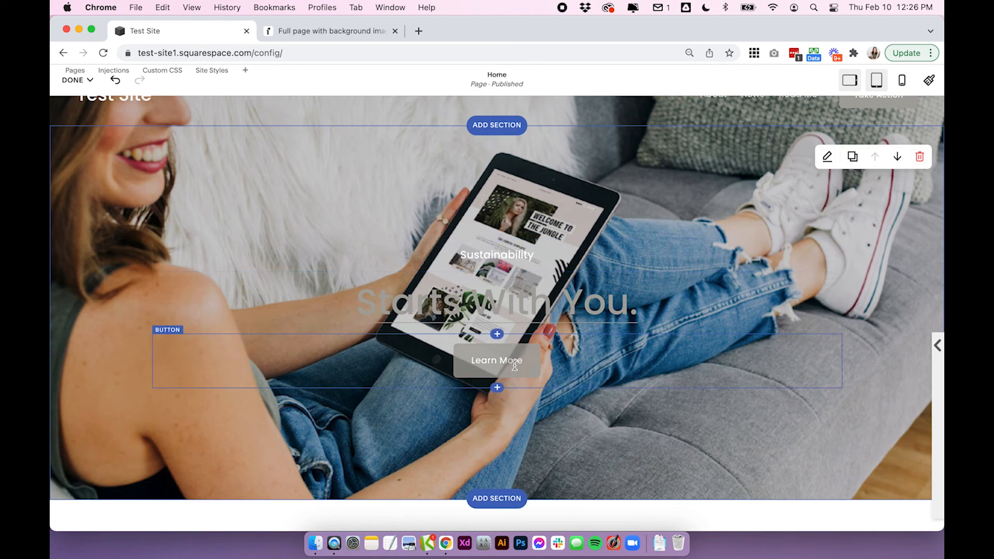
Link the Learn More button to the Flodesk full-page form URL, set to open in a new window
left_click(496, 360)
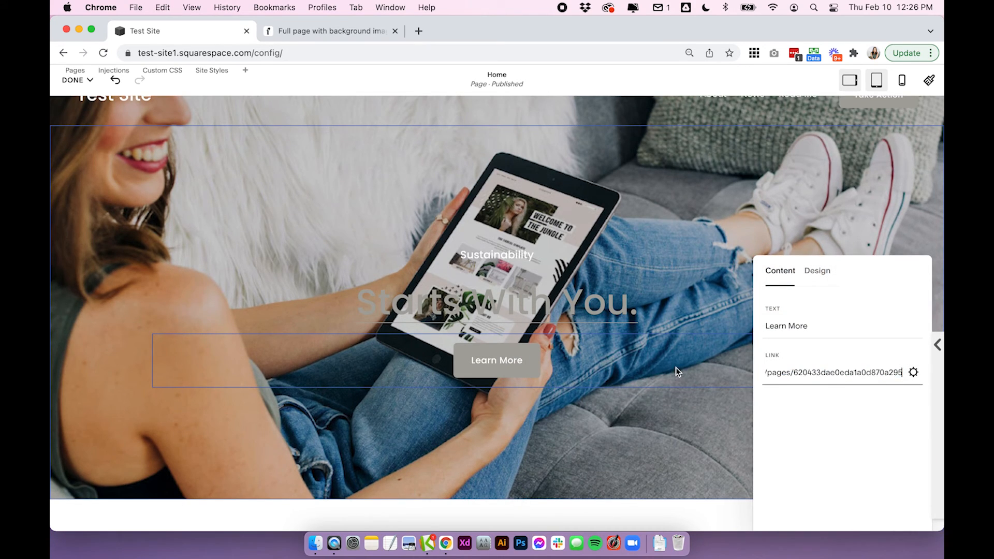
type("https://view.flodesk.com/pages/6204")
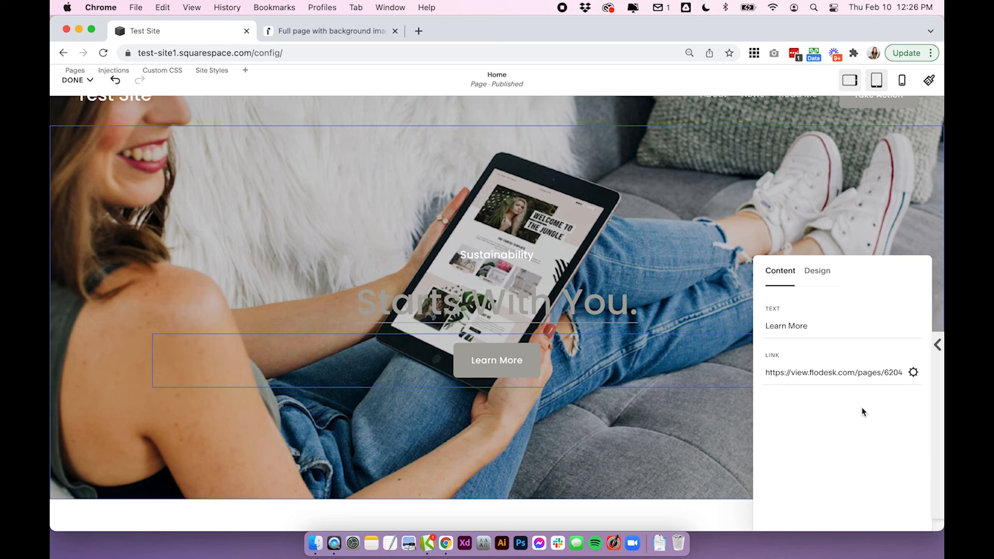
mouse_move(917, 376)
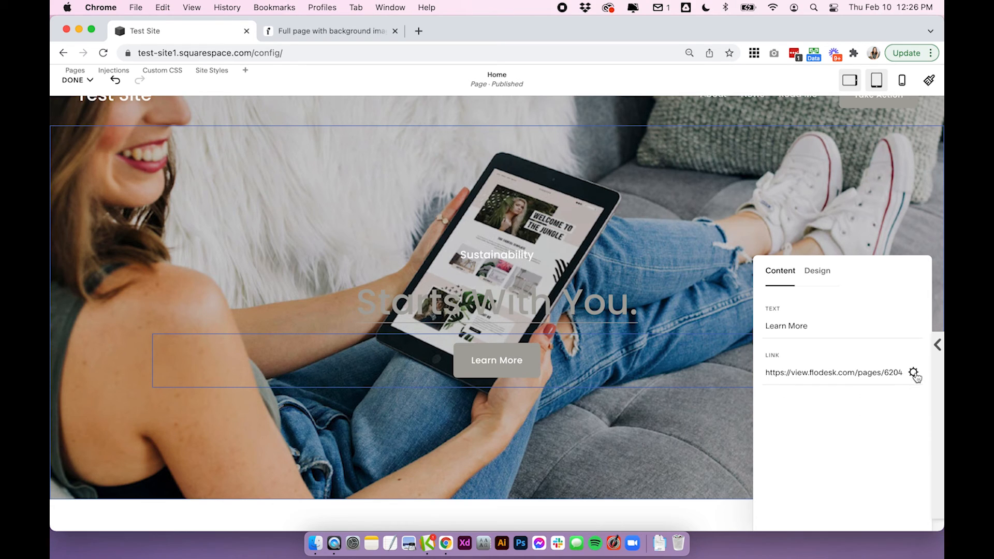
left_click(915, 373)
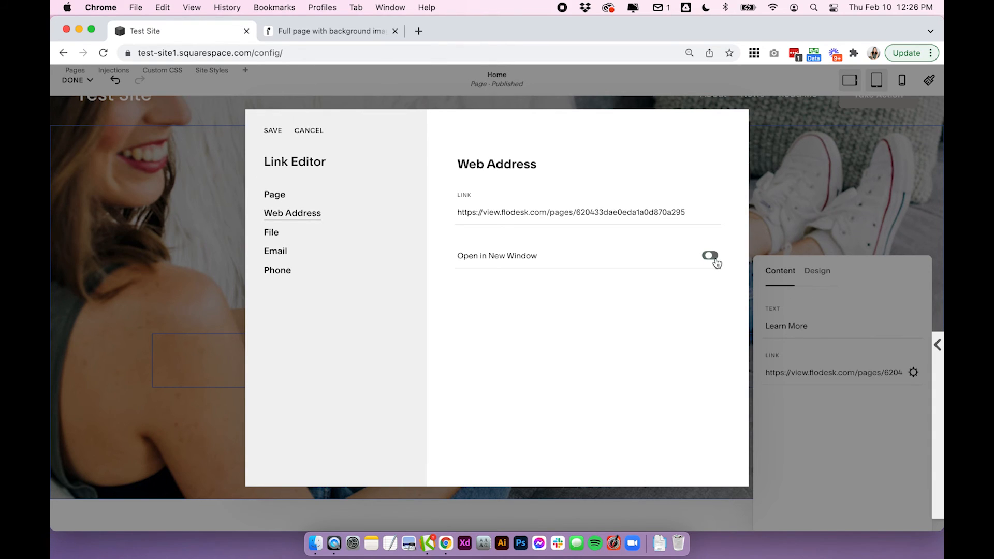
left_click(272, 130)
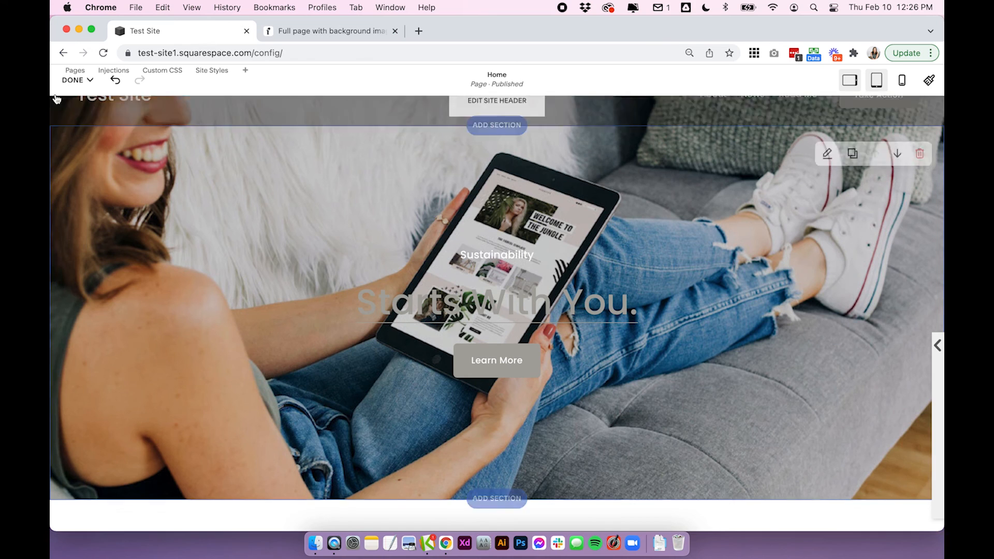
Finish editing the Home page and confirm the button opens the waitlist form in a new tab
left_click(71, 79)
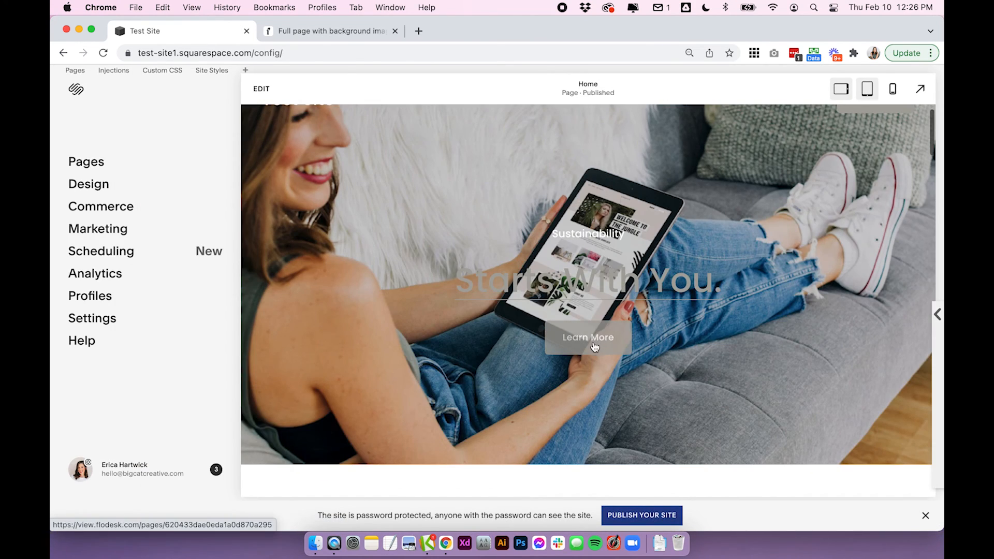
left_click(587, 337)
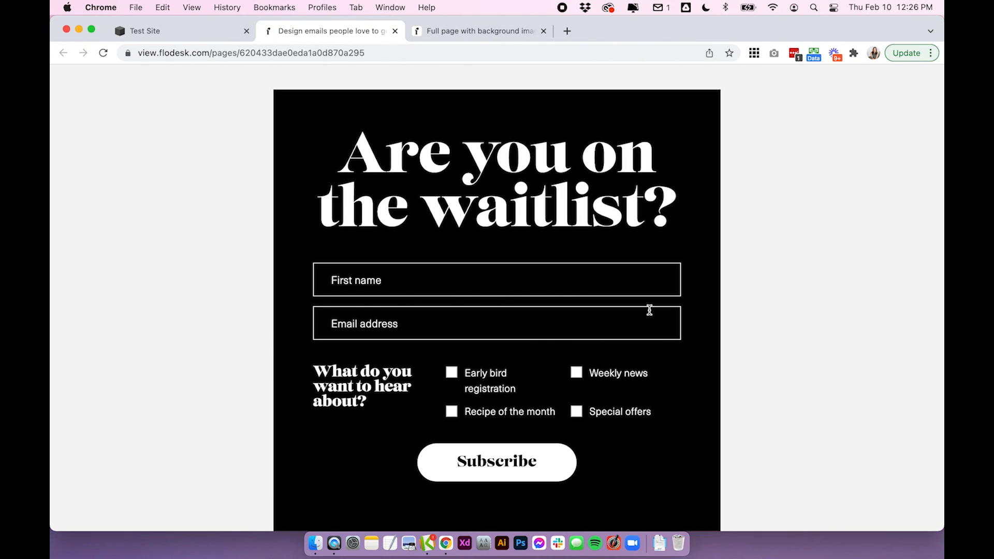